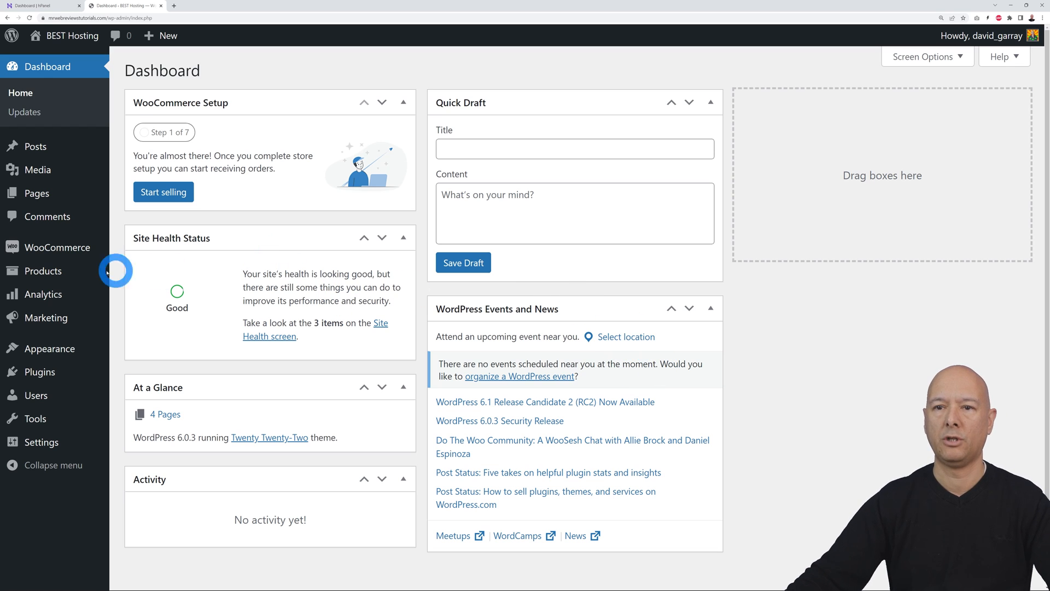
# Tour the admin's Products list, then All Pages, then the empty Posts list
pyautogui.click(43, 271)
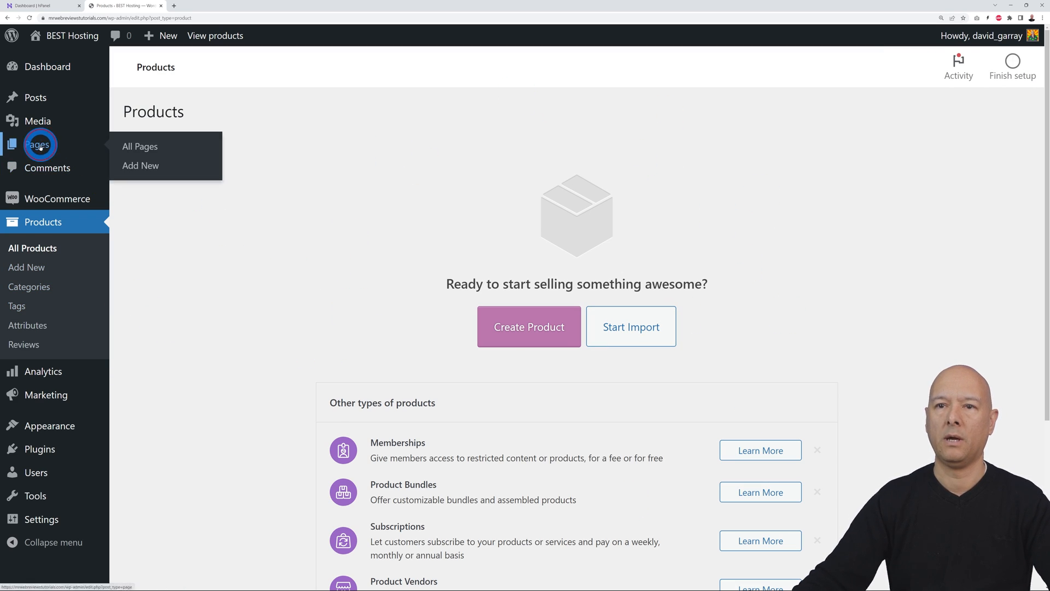
pyautogui.click(139, 146)
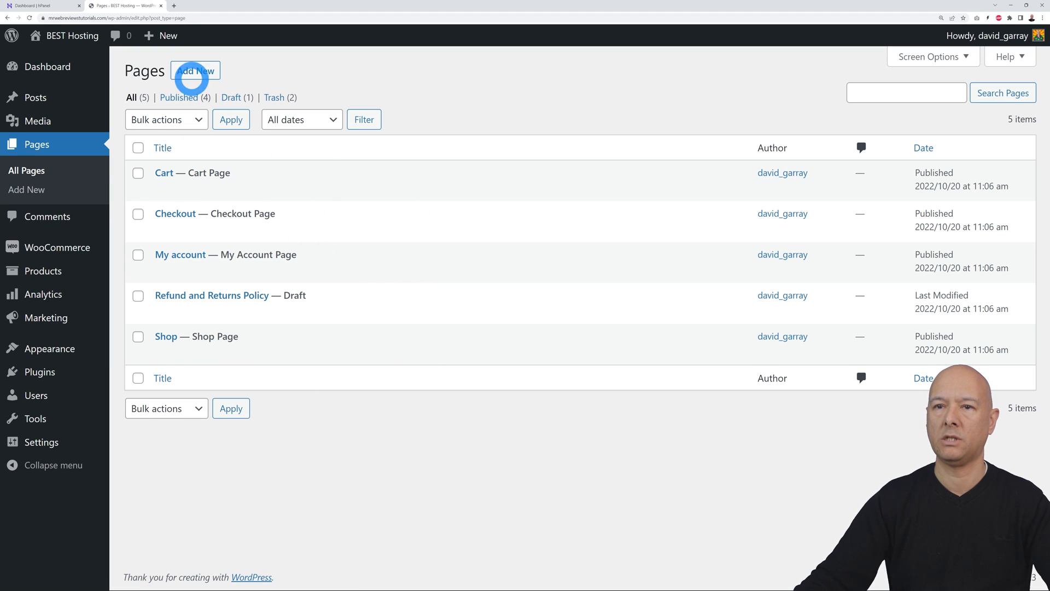
pyautogui.click(35, 98)
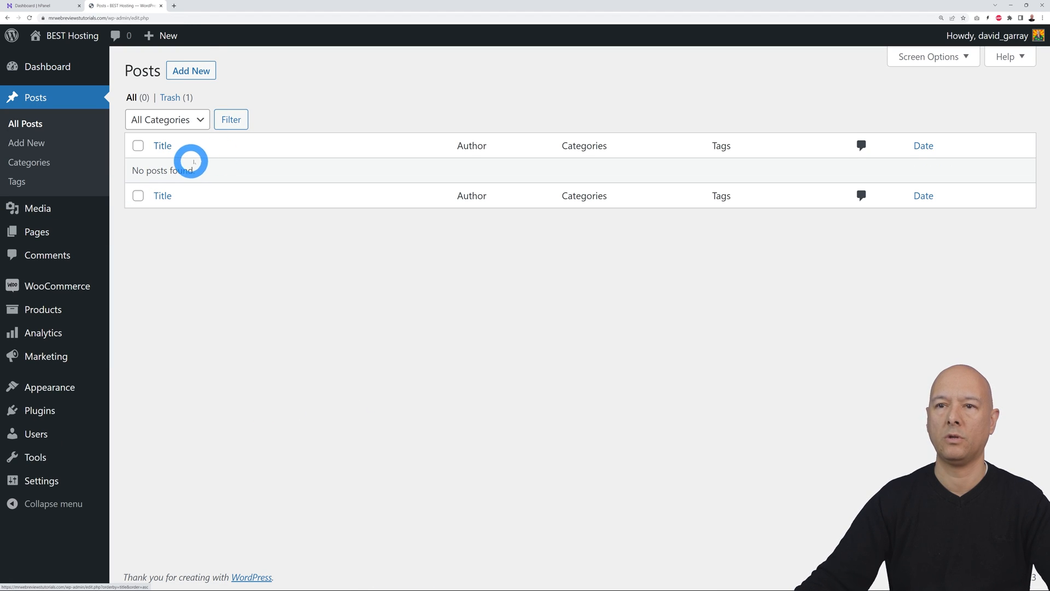
pyautogui.moveTo(426, 353)
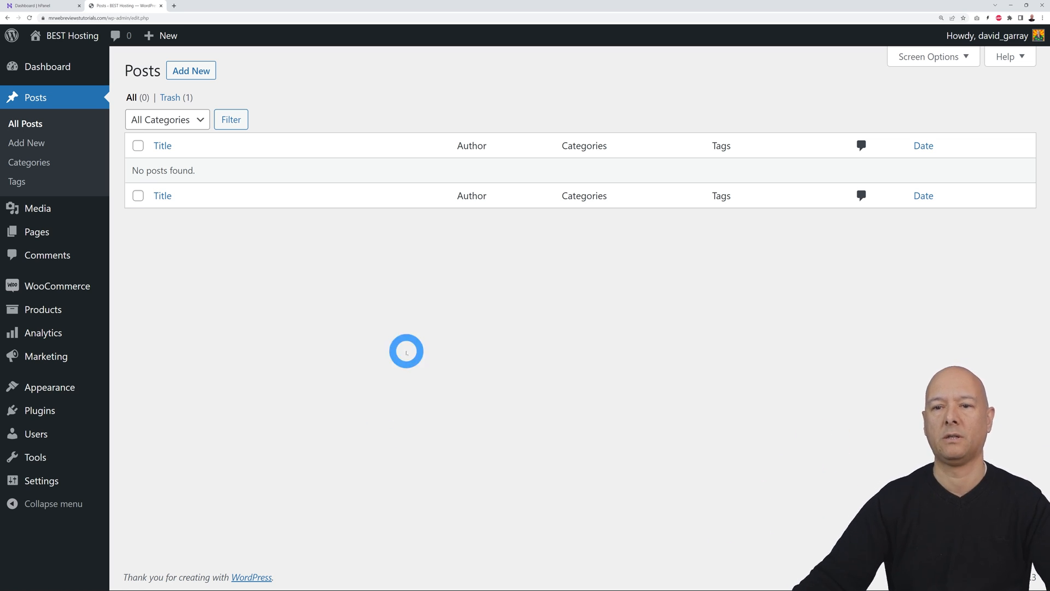
pyautogui.moveTo(39, 410)
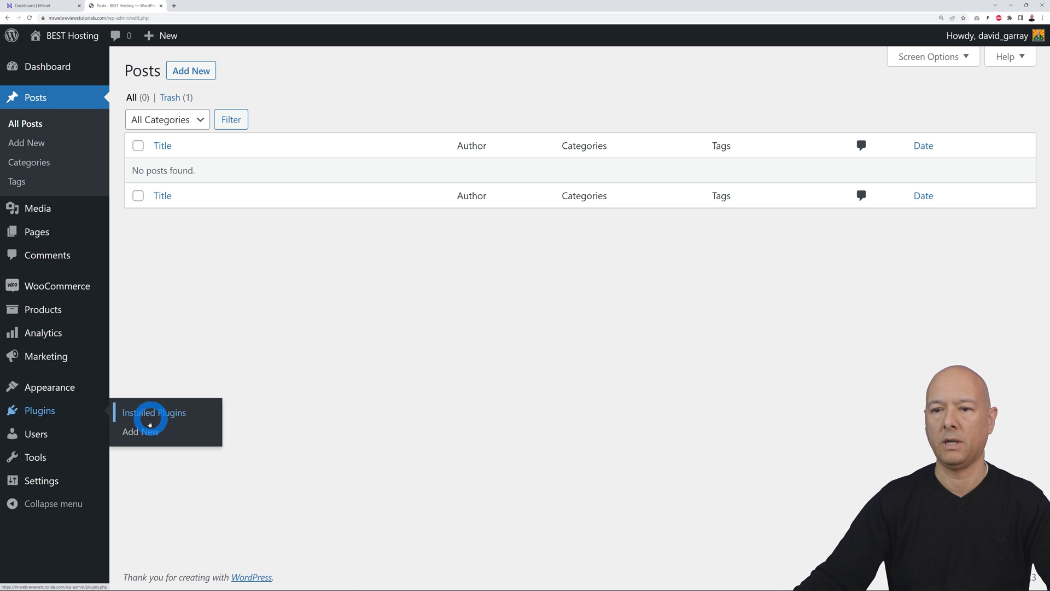
# Search plugins for 'faker', then install and activate FakerPress
pyautogui.click(140, 431)
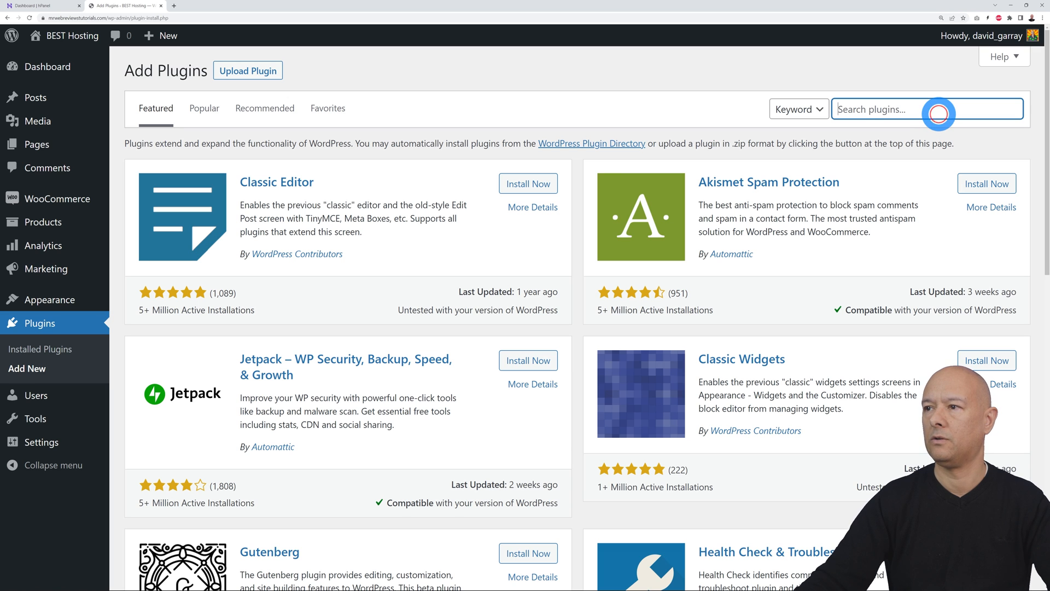
pyautogui.write('fakerpress')
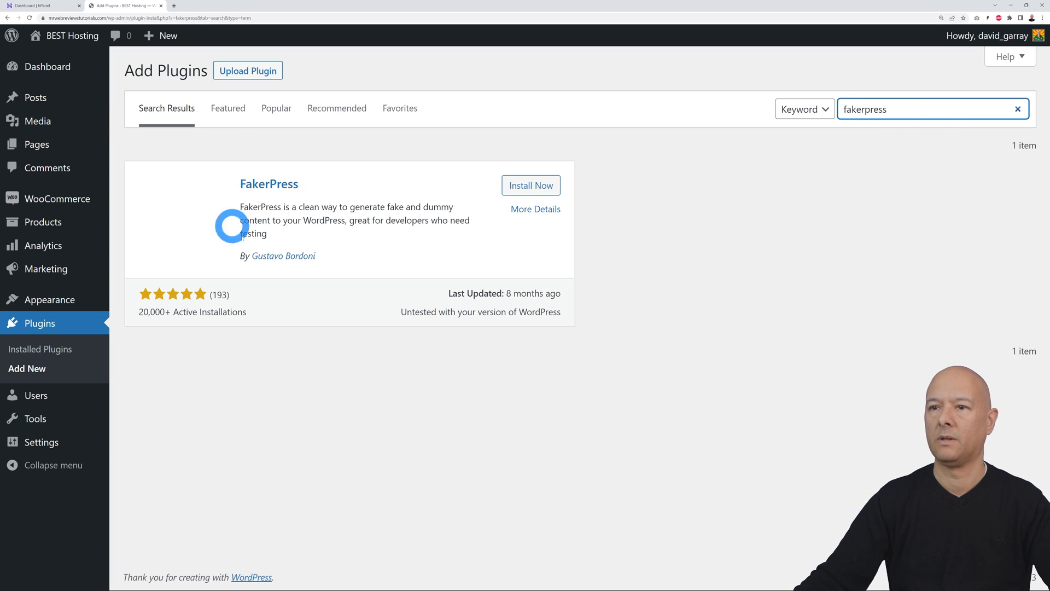
pyautogui.click(529, 184)
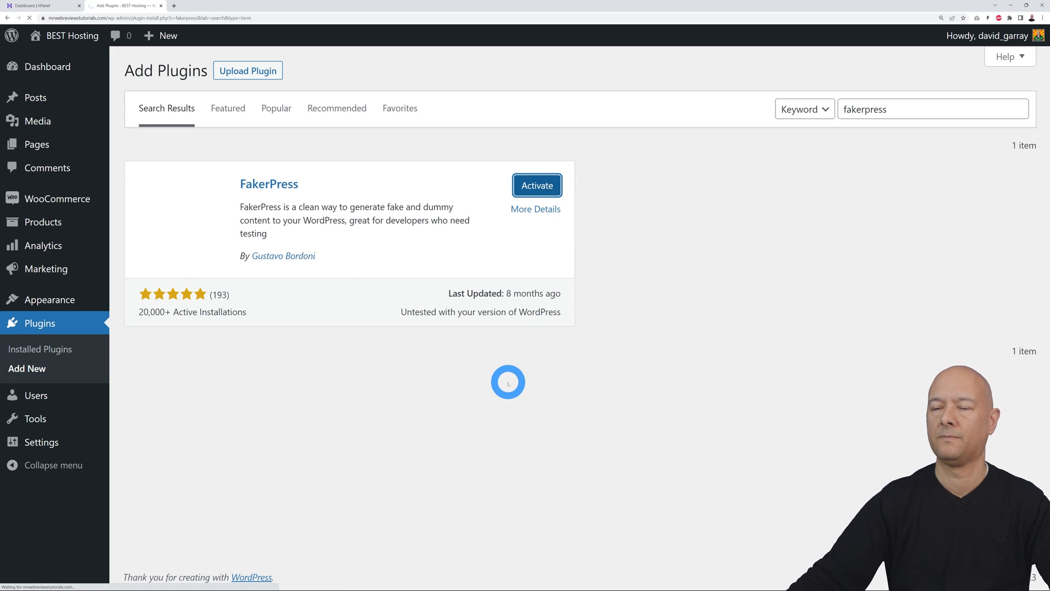
pyautogui.click(536, 186)
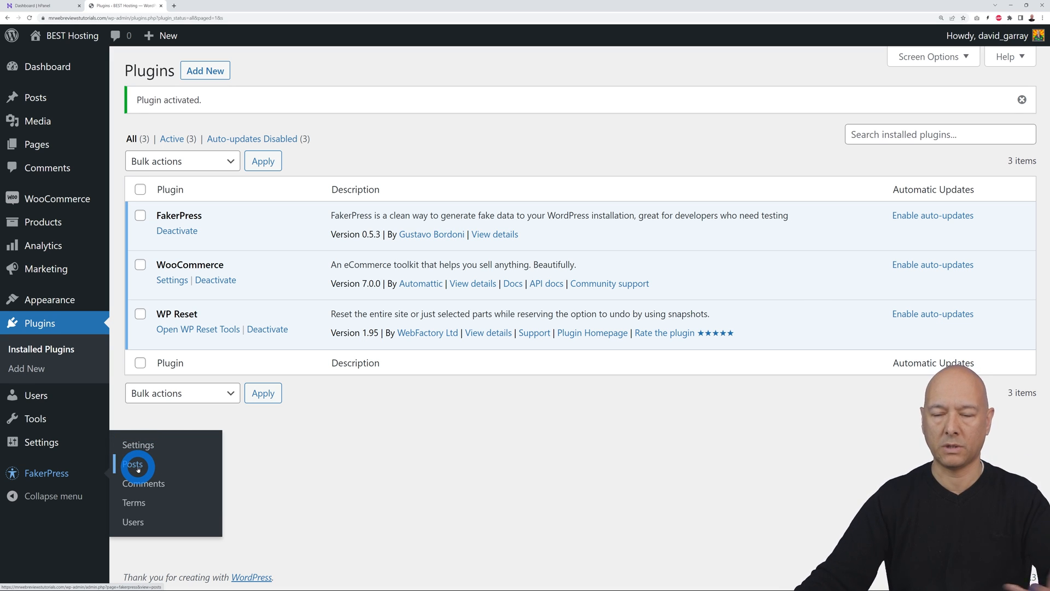
# In FakerPress's Generate Posts form, enter a quantity of 15 posts
pyautogui.click(133, 464)
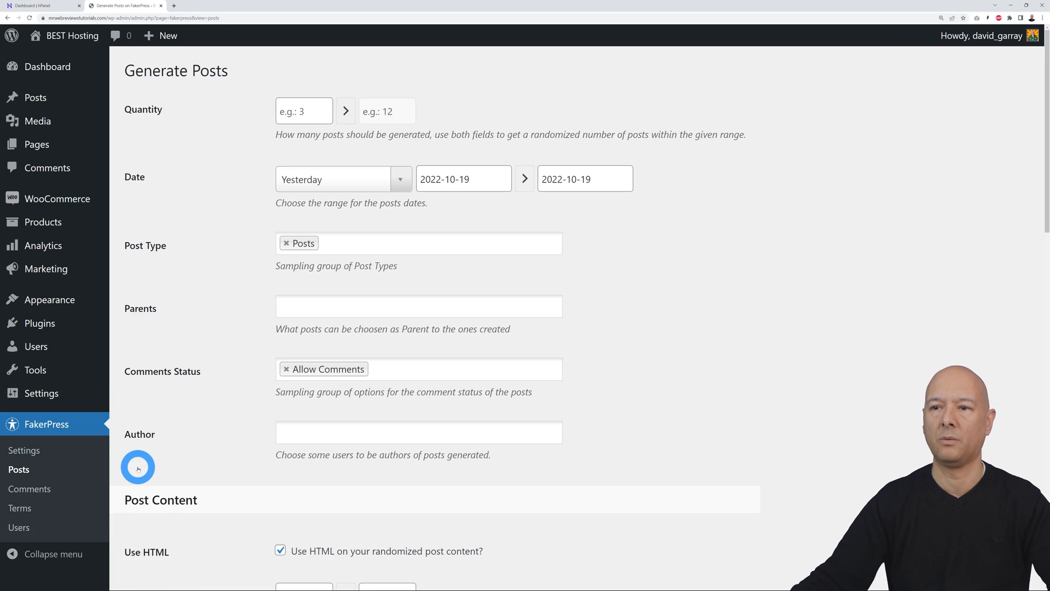
pyautogui.moveTo(434, 204)
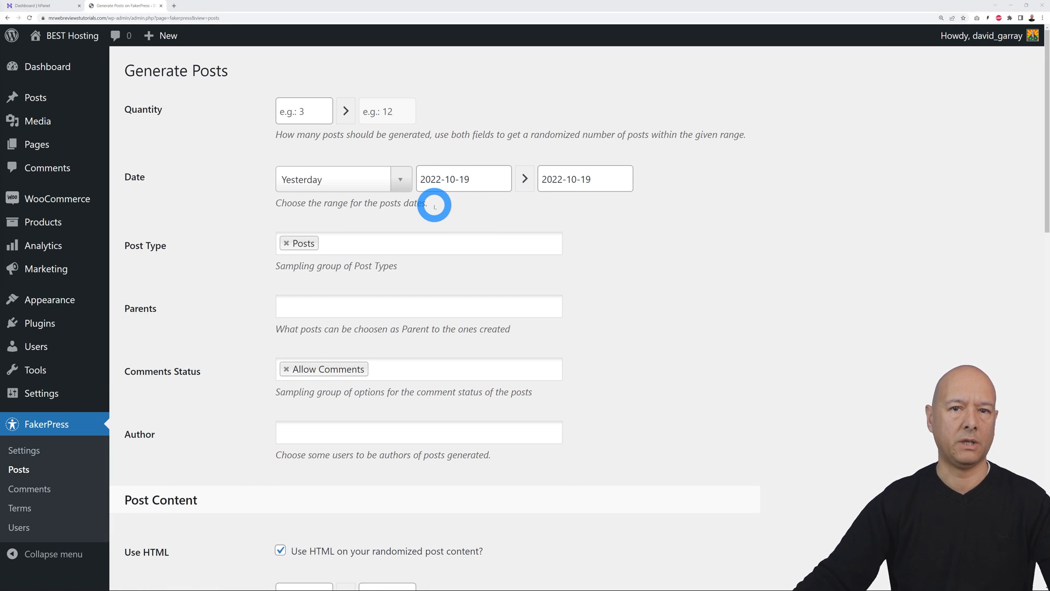
pyautogui.click(298, 111)
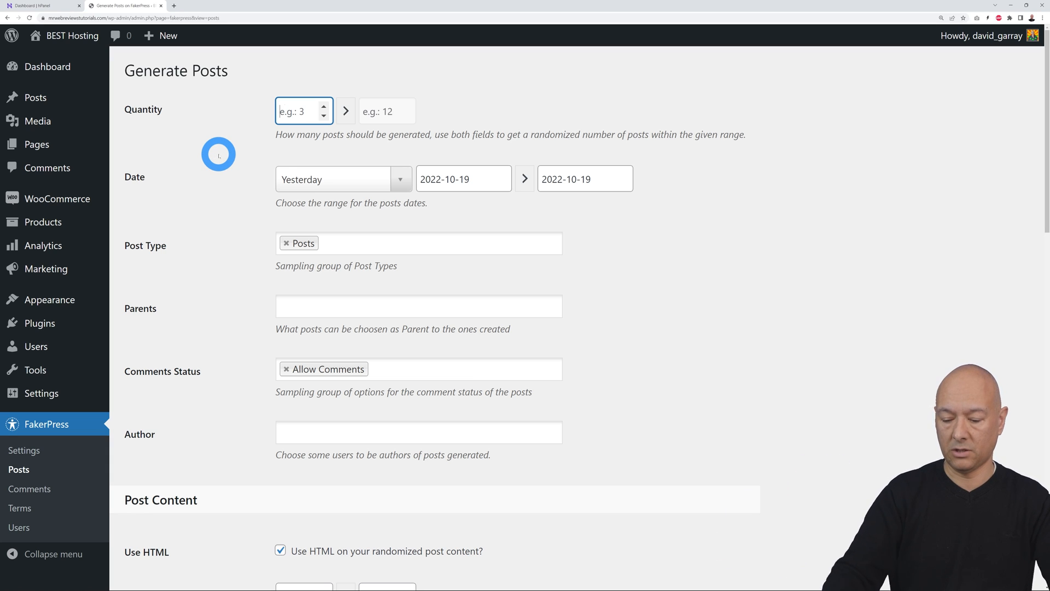
pyautogui.write('15')
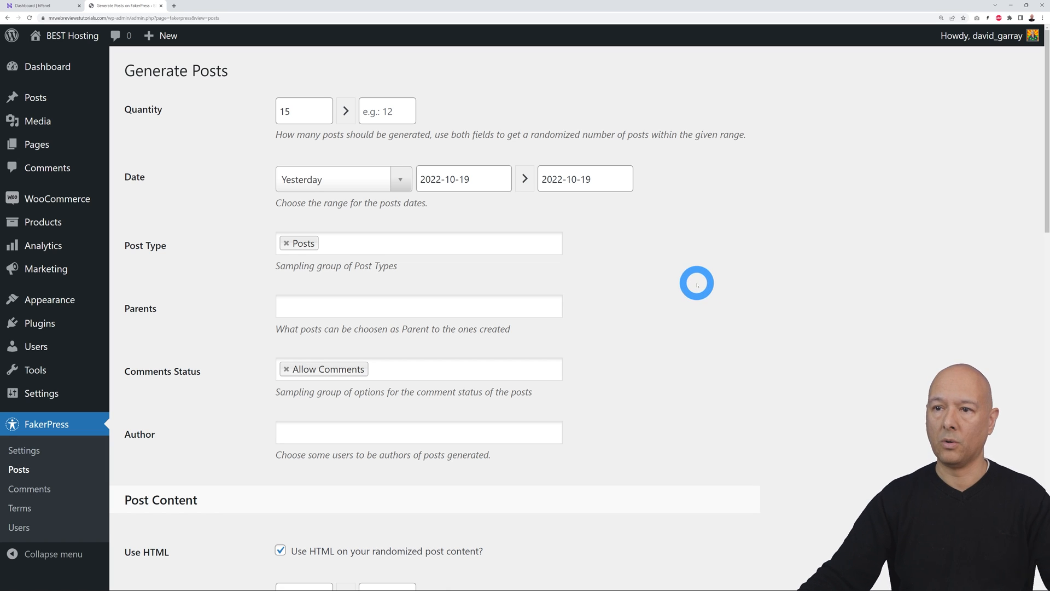
pyautogui.scroll(-3)
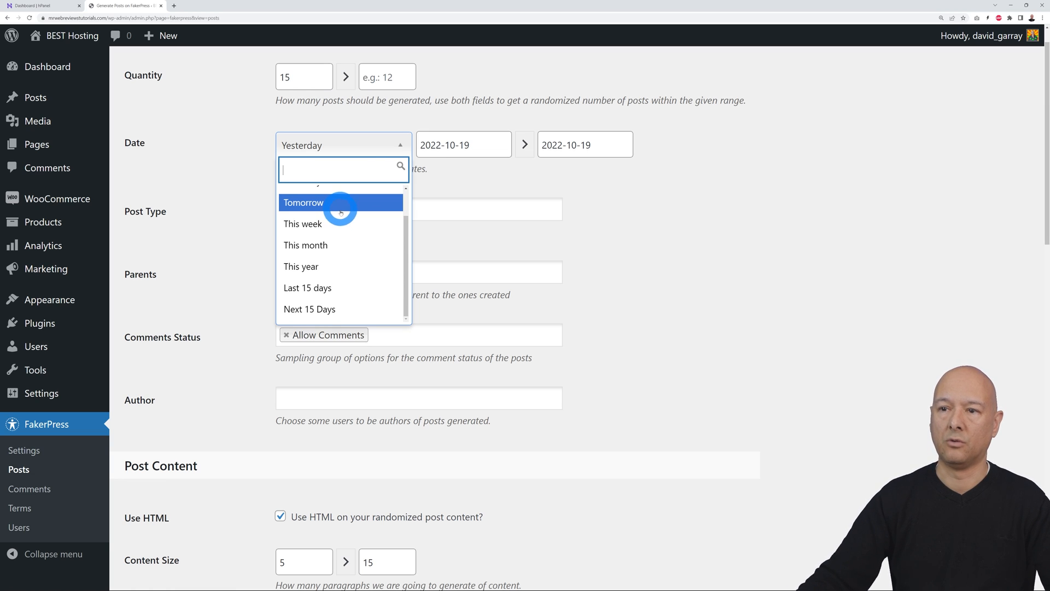
pyautogui.moveTo(341, 266)
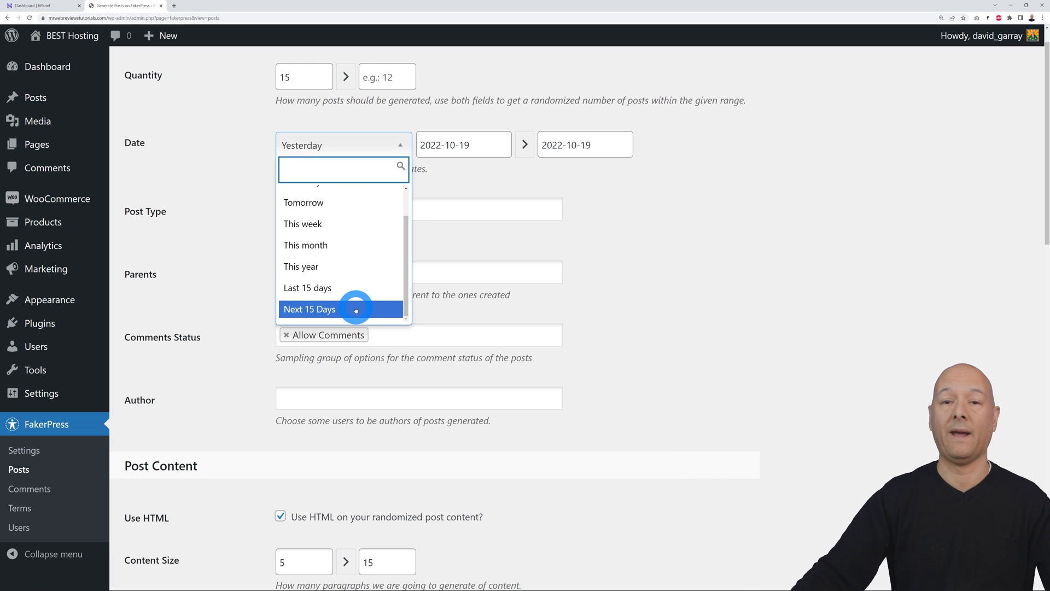
pyautogui.moveTo(308, 287)
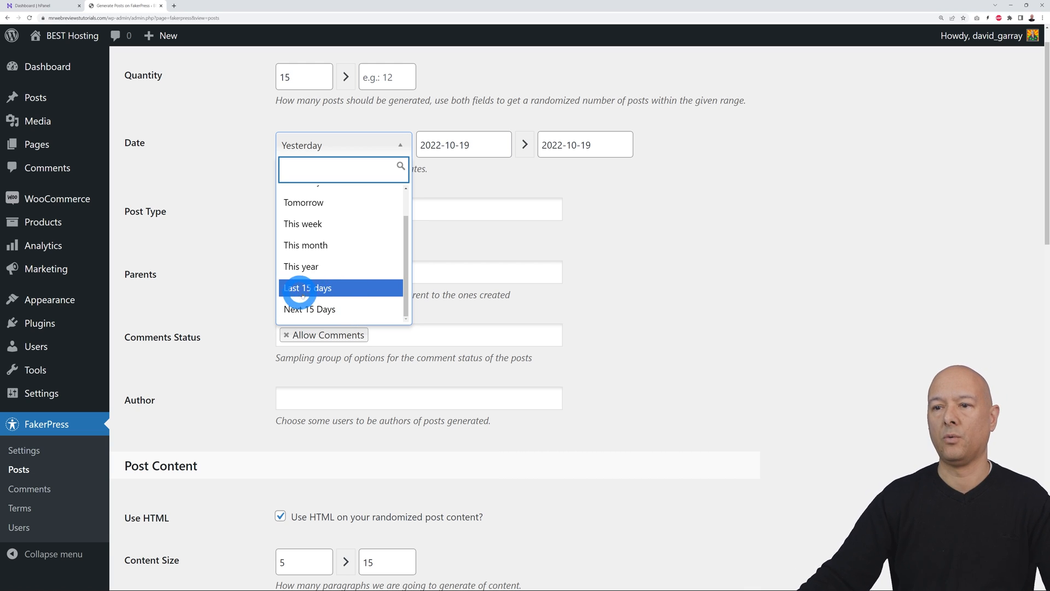
# Set the posts' date range to 'Last 15 days', keeping post type as Posts
pyautogui.click(308, 288)
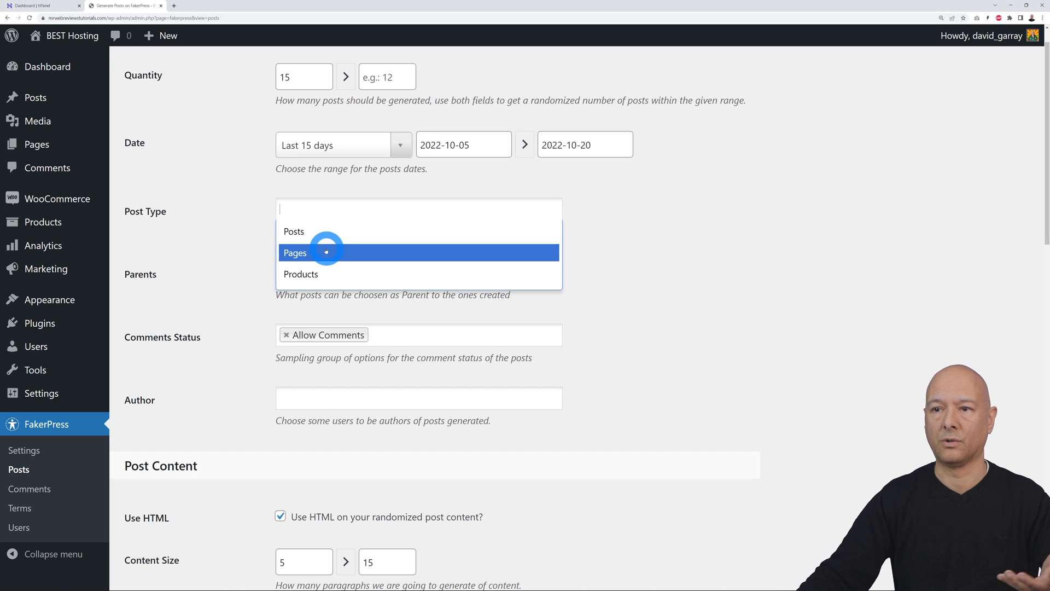
pyautogui.click(293, 231)
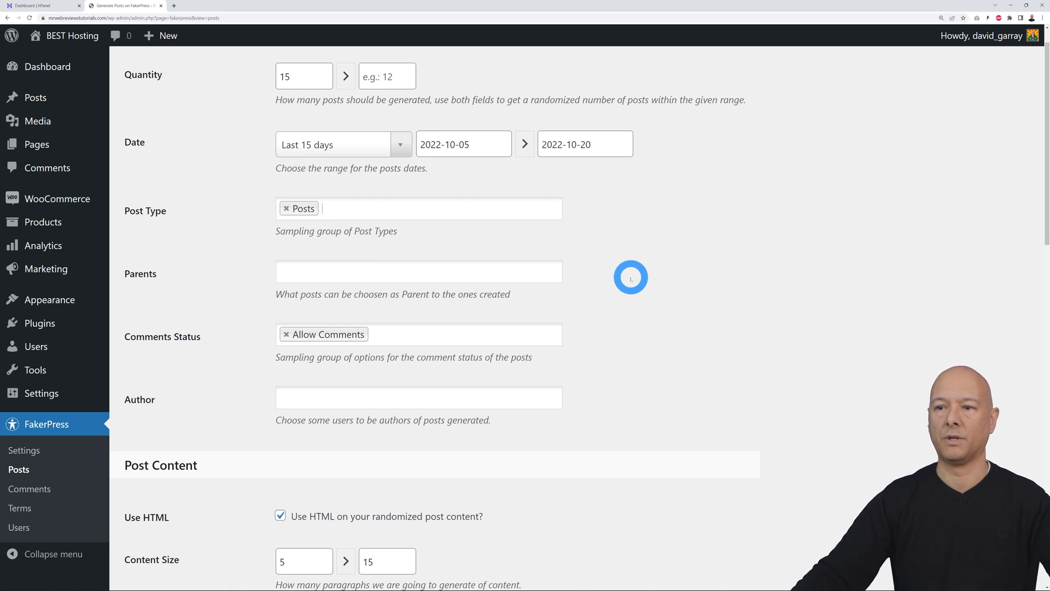
# Remove the h4, div and hr tags from the allowed Post Content HTML tags
pyautogui.scroll(-3)
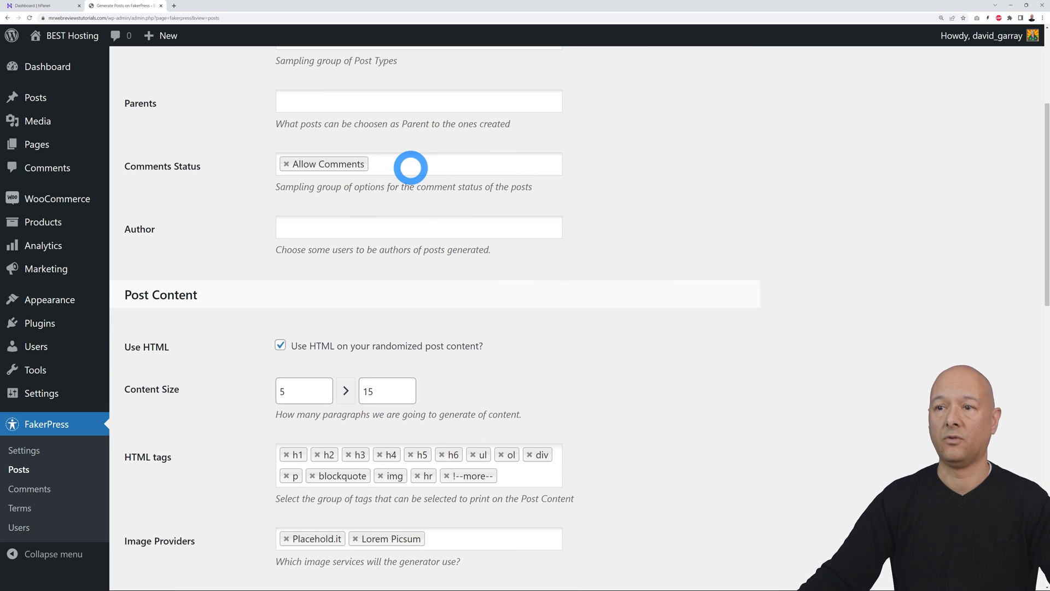
pyautogui.scroll(-3)
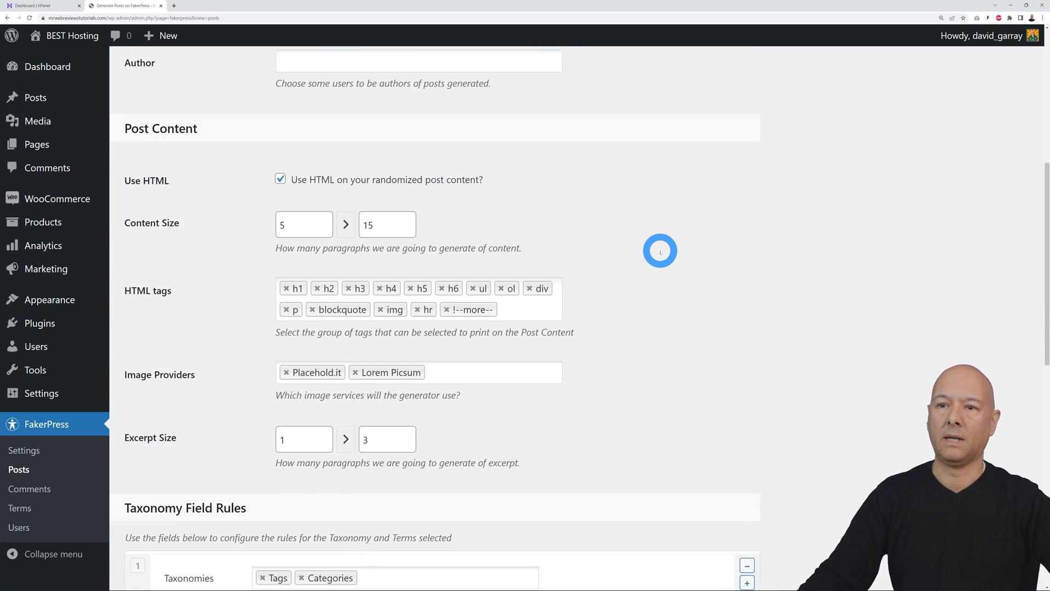
pyautogui.scroll(-3)
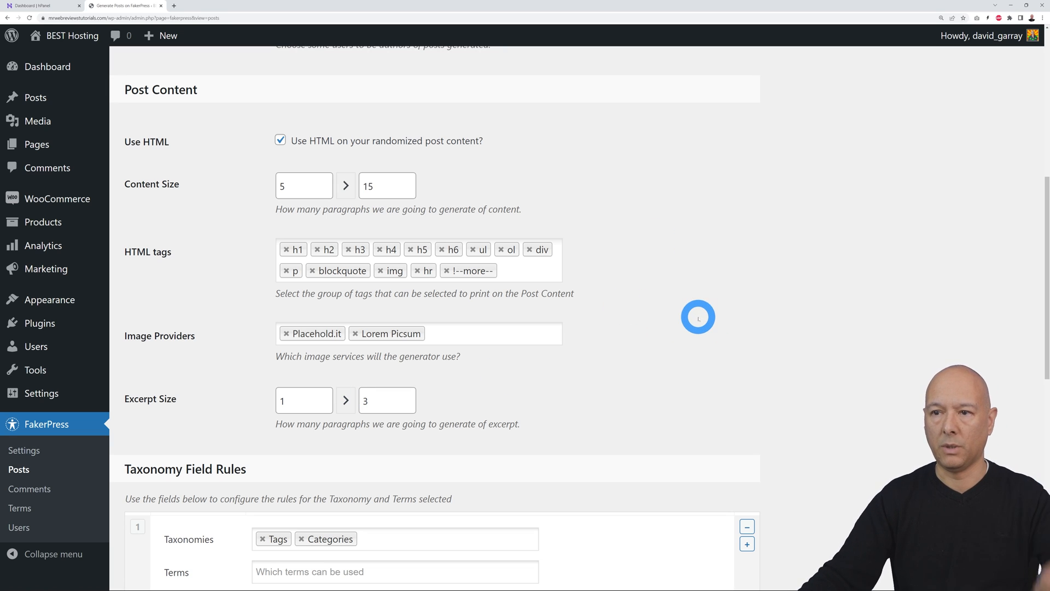
pyautogui.moveTo(176, 267)
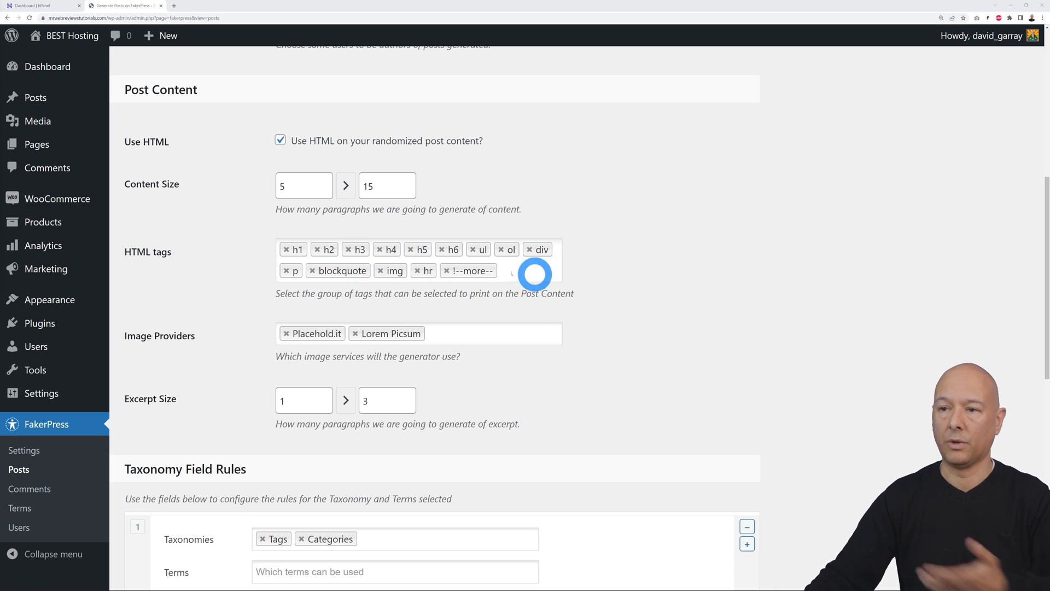
pyautogui.moveTo(272, 252)
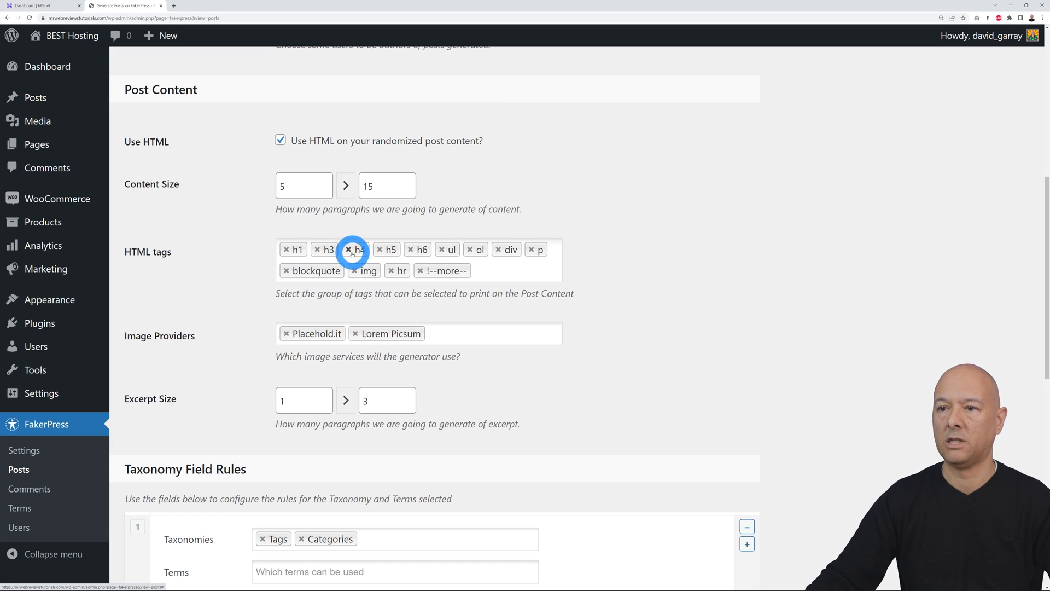
pyautogui.click(351, 250)
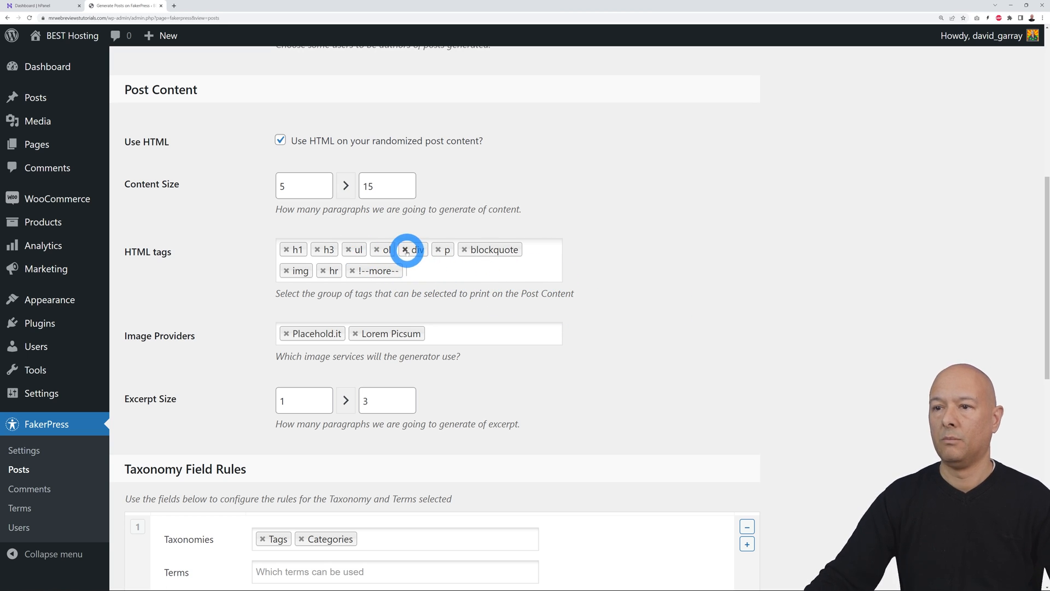
pyautogui.click(405, 250)
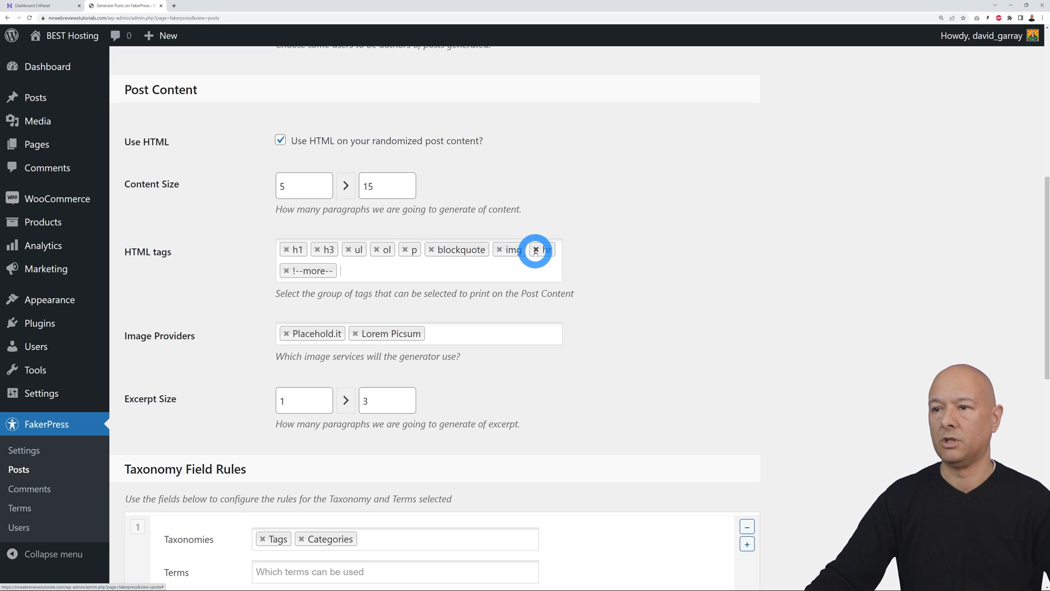
pyautogui.click(535, 252)
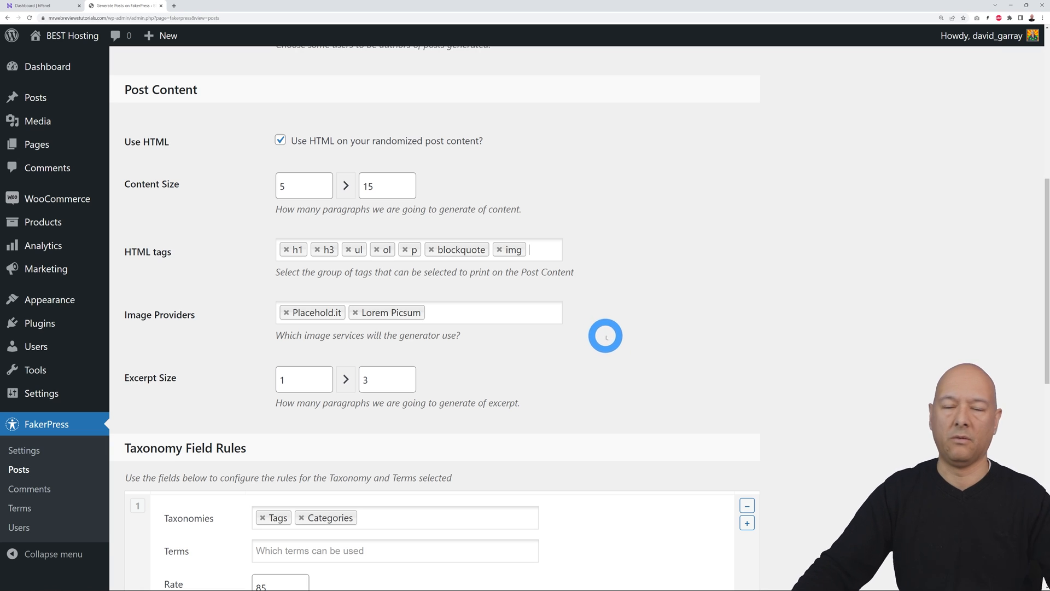
pyautogui.scroll(-3)
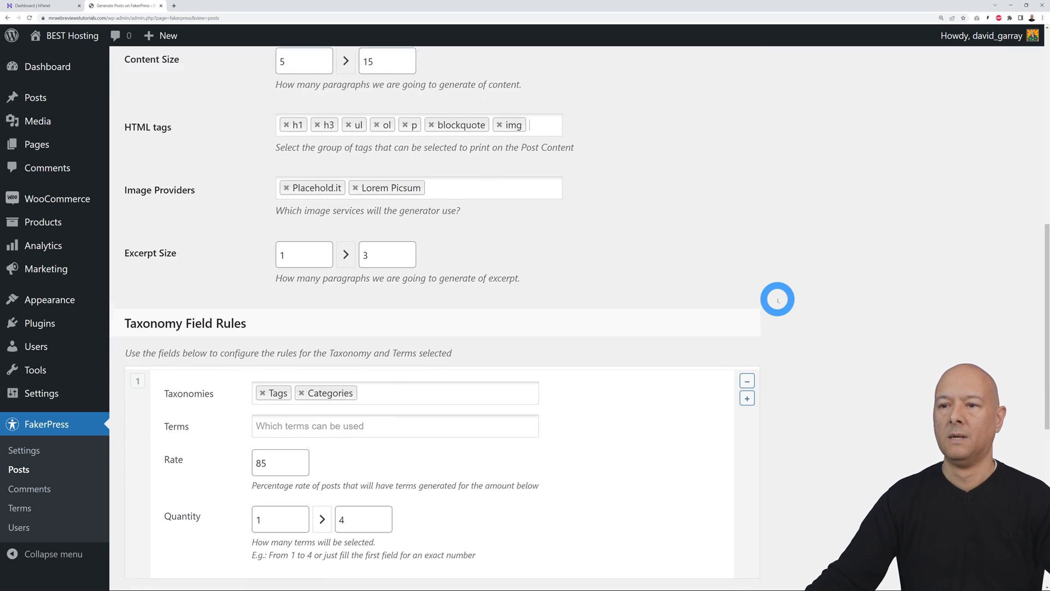
pyautogui.scroll(-3)
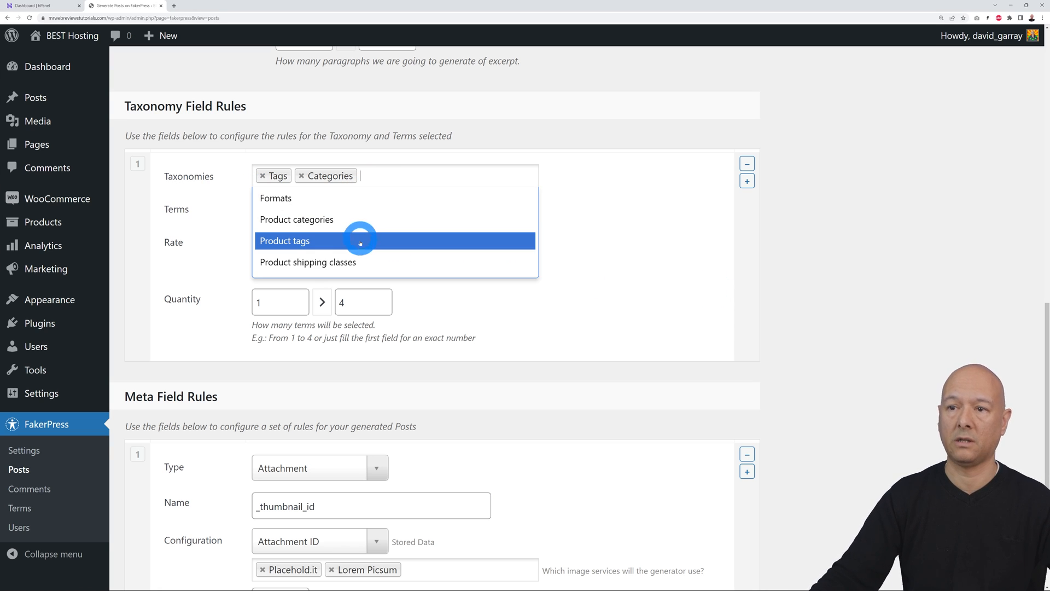
pyautogui.moveTo(395, 261)
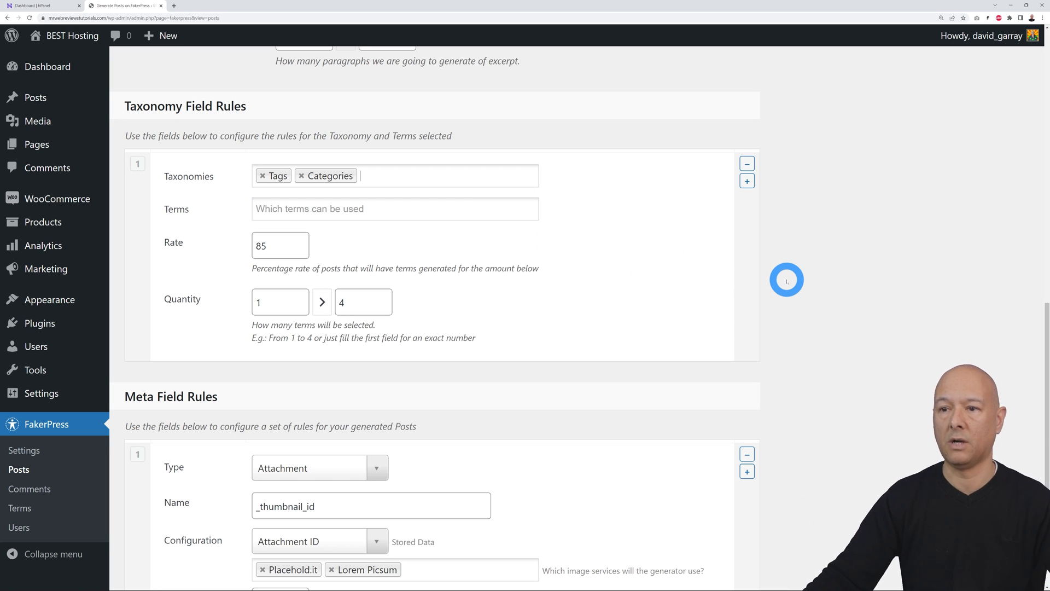
pyautogui.scroll(-3)
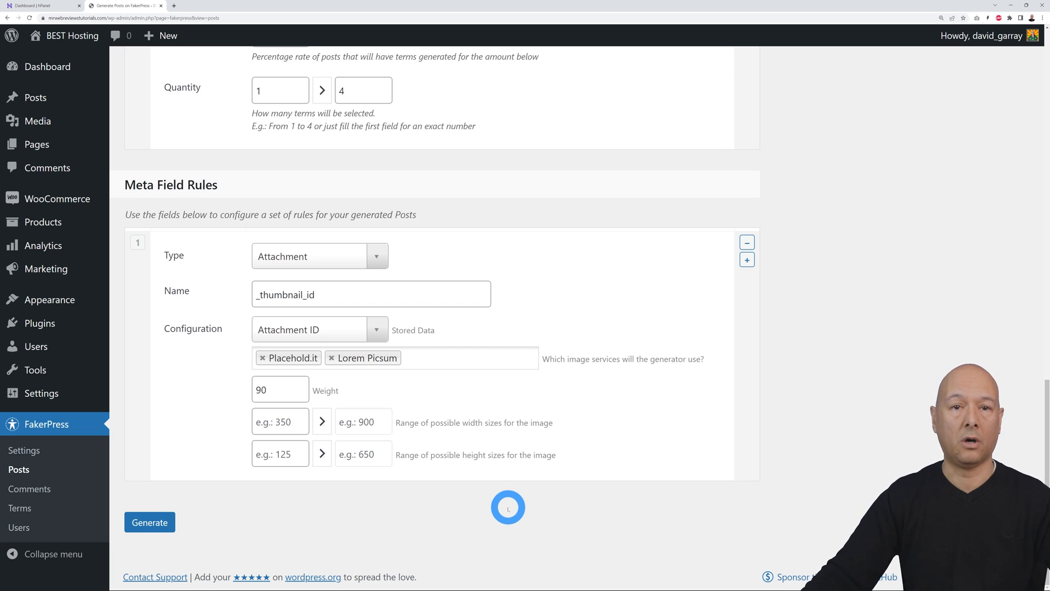
# Run Generate to fake the 15 dummy posts and get their result links
pyautogui.click(150, 521)
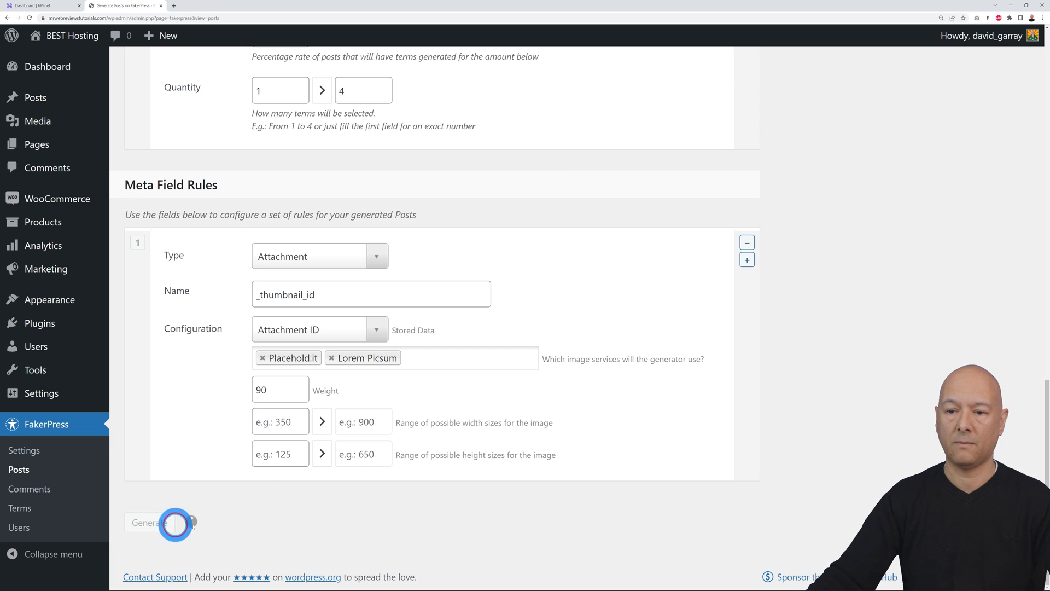
pyautogui.click(150, 523)
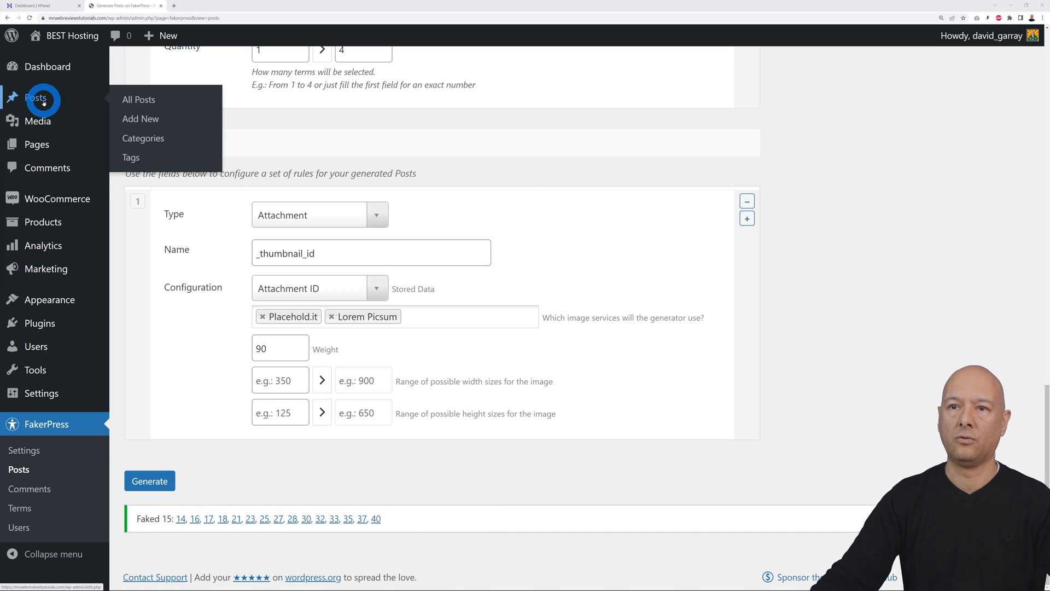
# From All Posts, view the second generated post on the front end and scroll through it
pyautogui.click(139, 99)
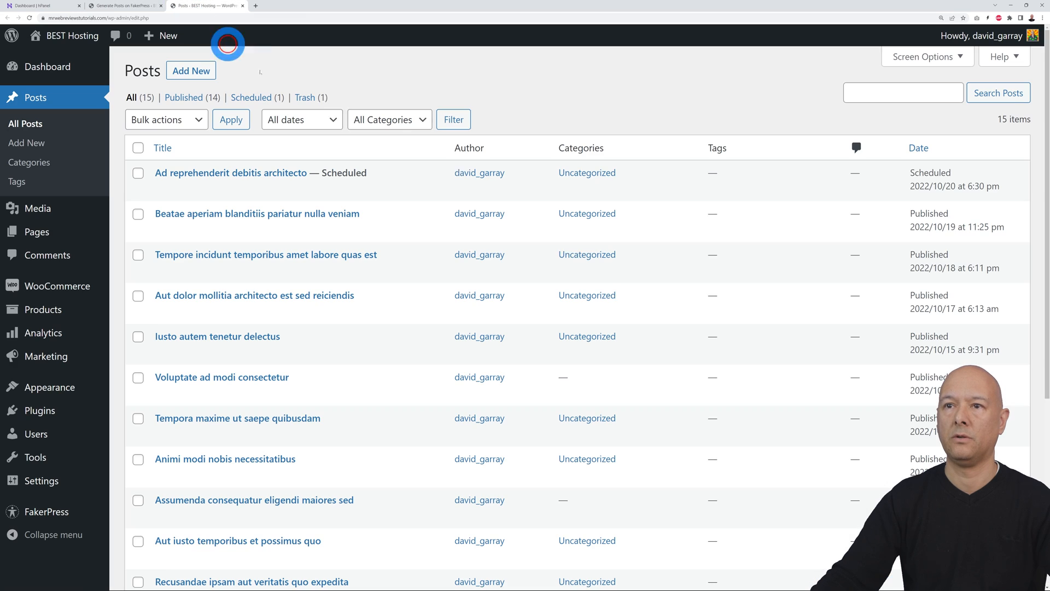
pyautogui.scroll(-3)
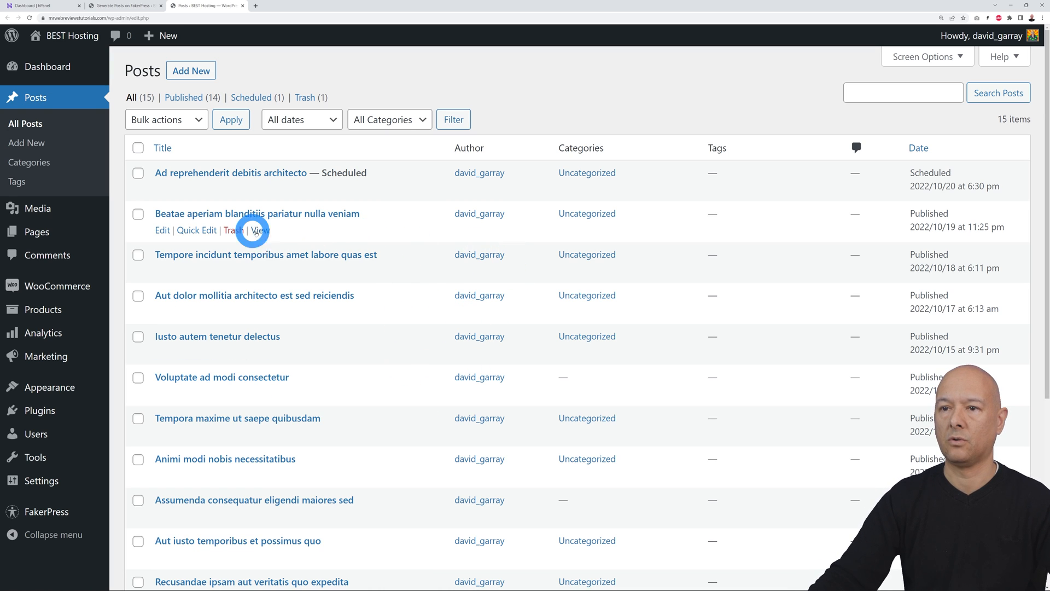
pyautogui.click(261, 230)
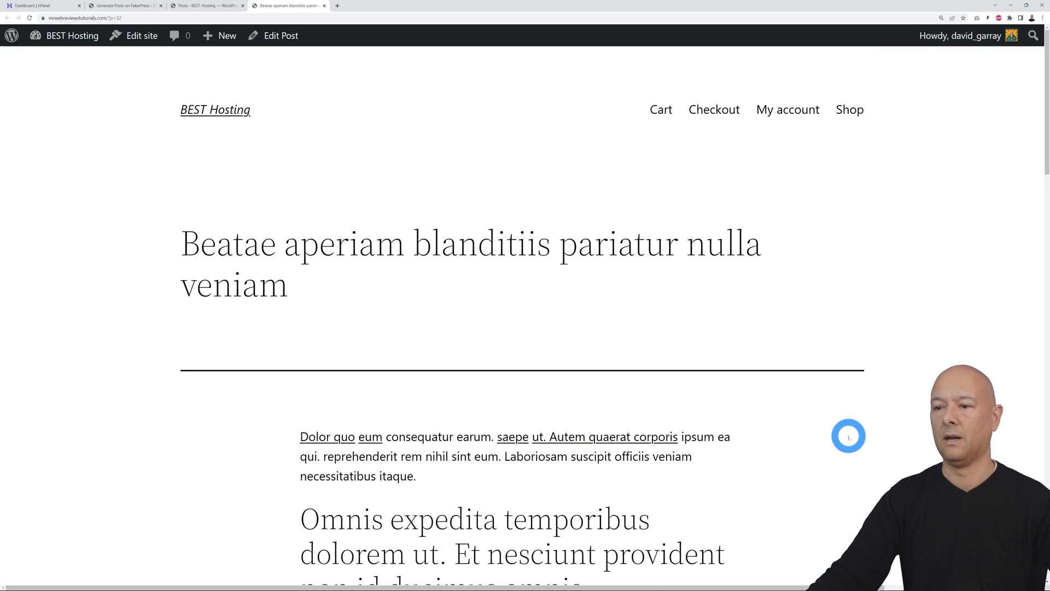
pyautogui.scroll(-3)
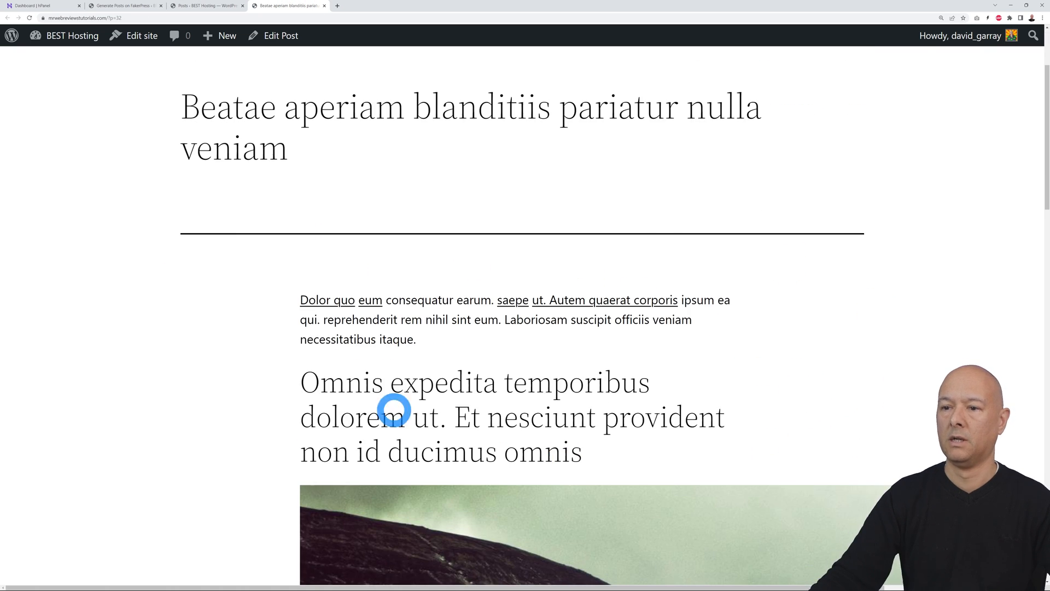
pyautogui.scroll(-3)
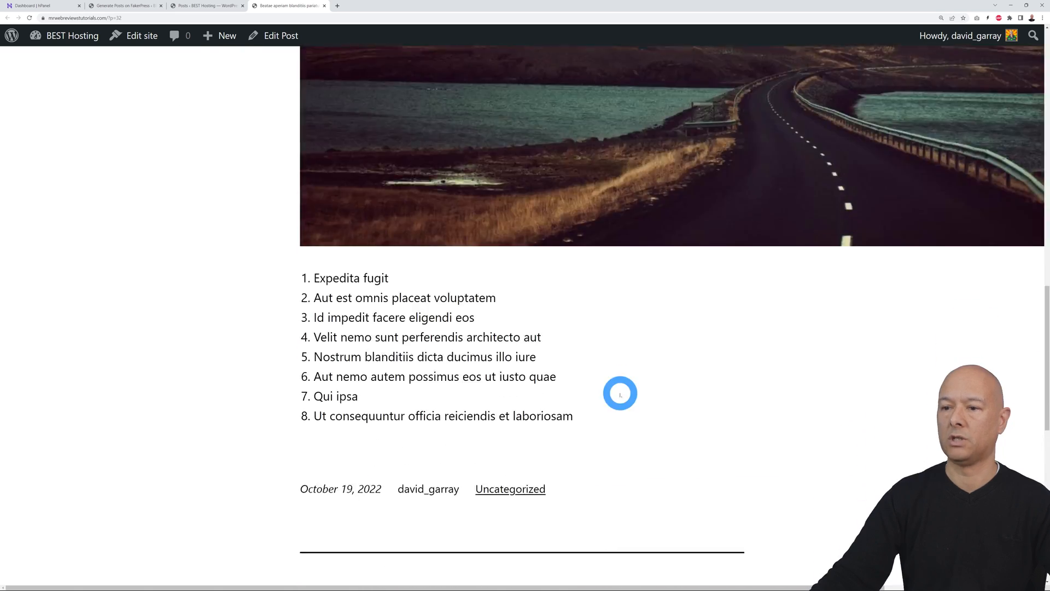
pyautogui.scroll(-3)
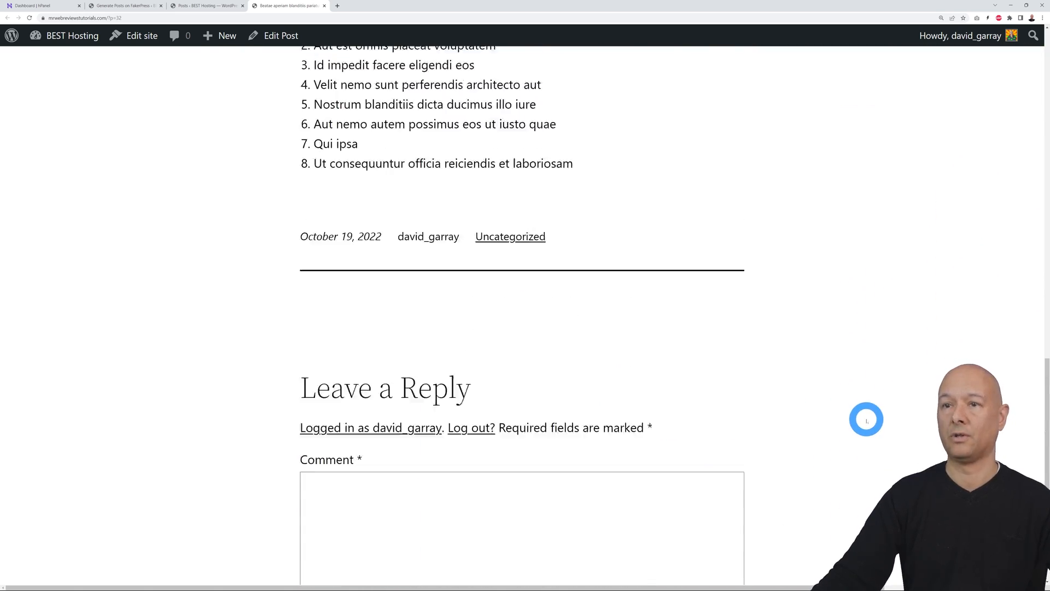
pyautogui.scroll(3)
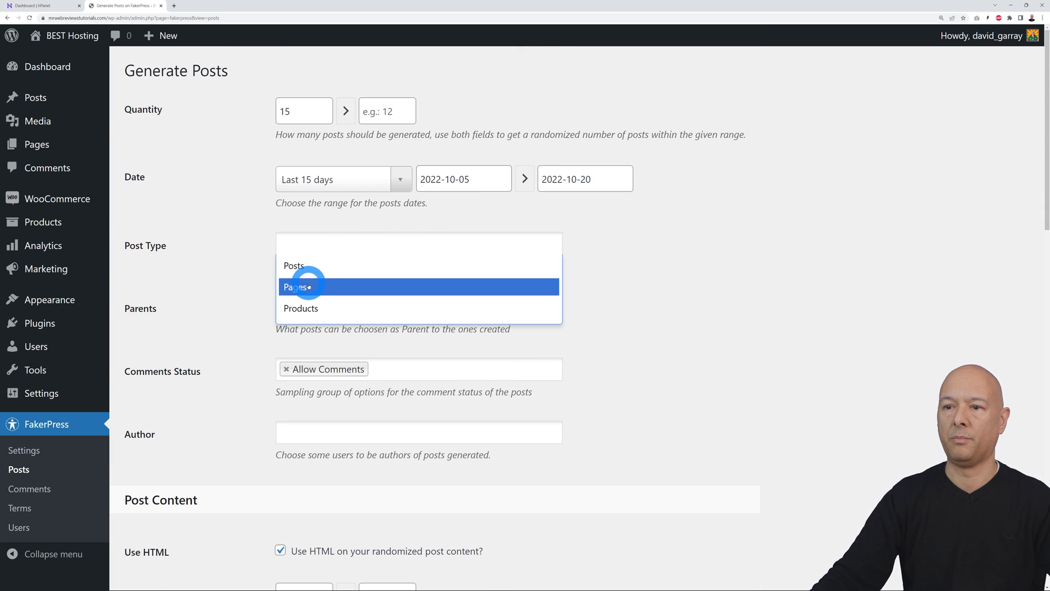
# Generate a second batch of 15 entries as Pages, then head to the pages list
pyautogui.scroll(-3)
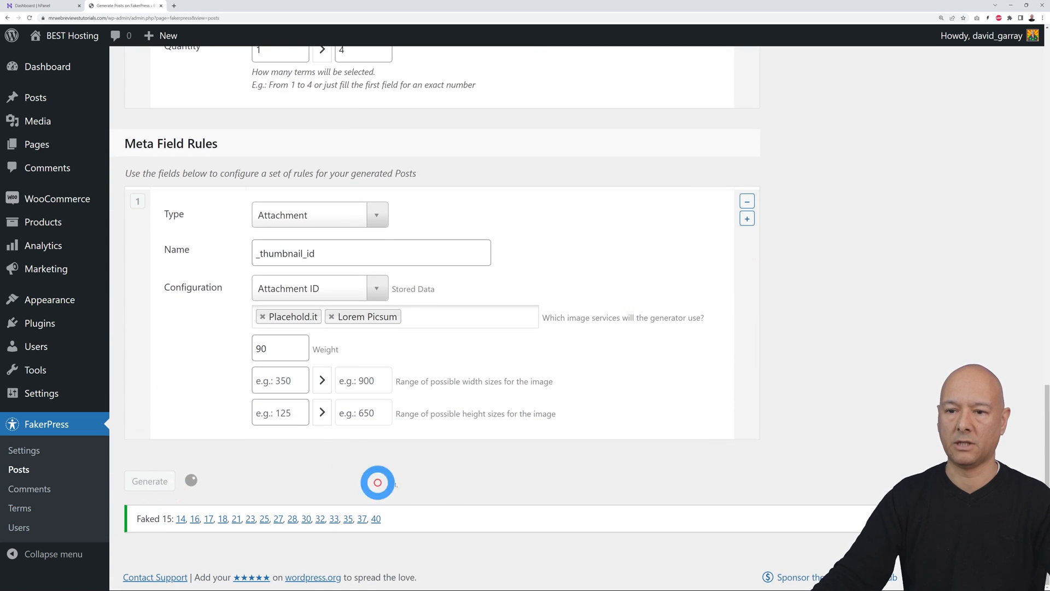
pyautogui.click(149, 481)
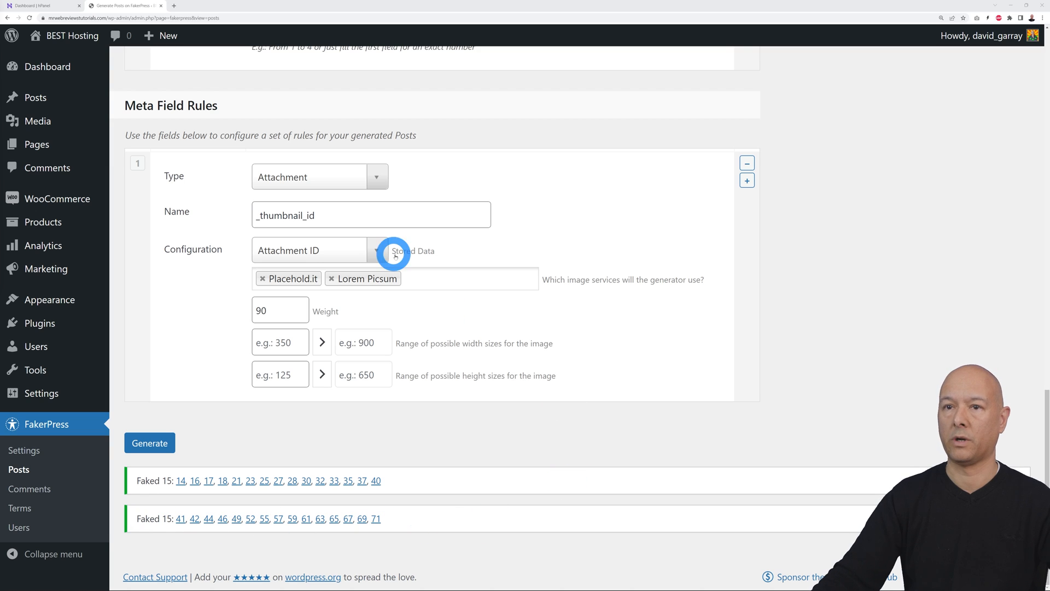
pyautogui.click(37, 144)
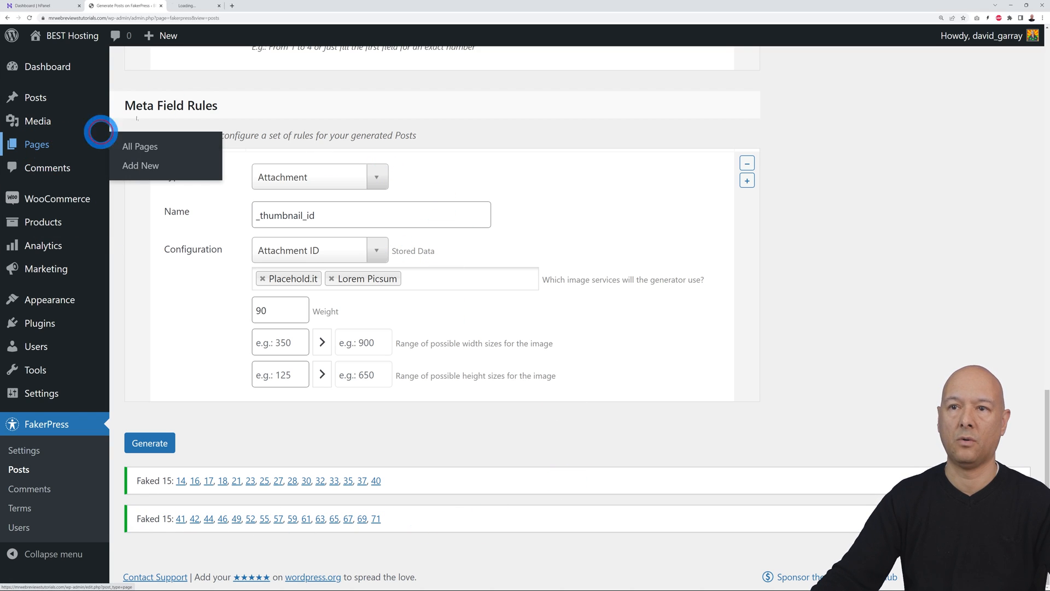
# From All Pages, view the first generated page on the site and scroll it, returning to FakerPress
pyautogui.click(140, 146)
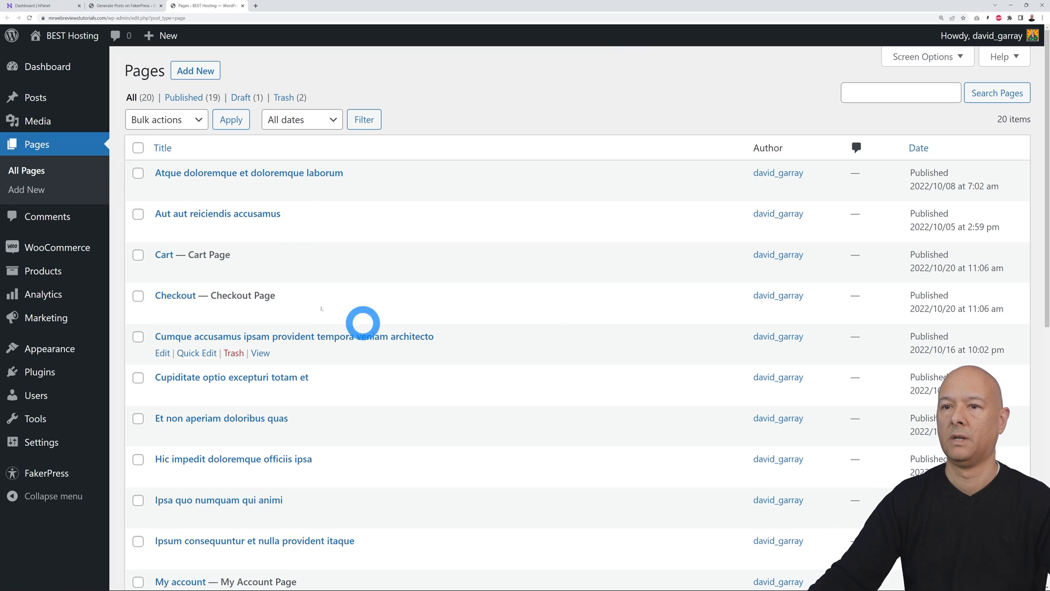
pyautogui.scroll(-3)
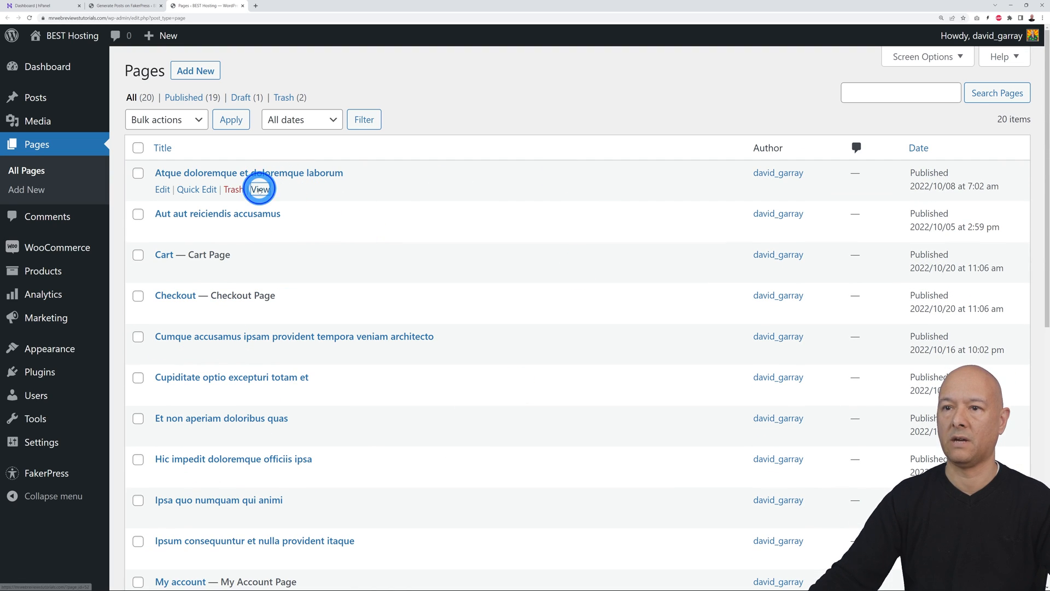
pyautogui.click(260, 189)
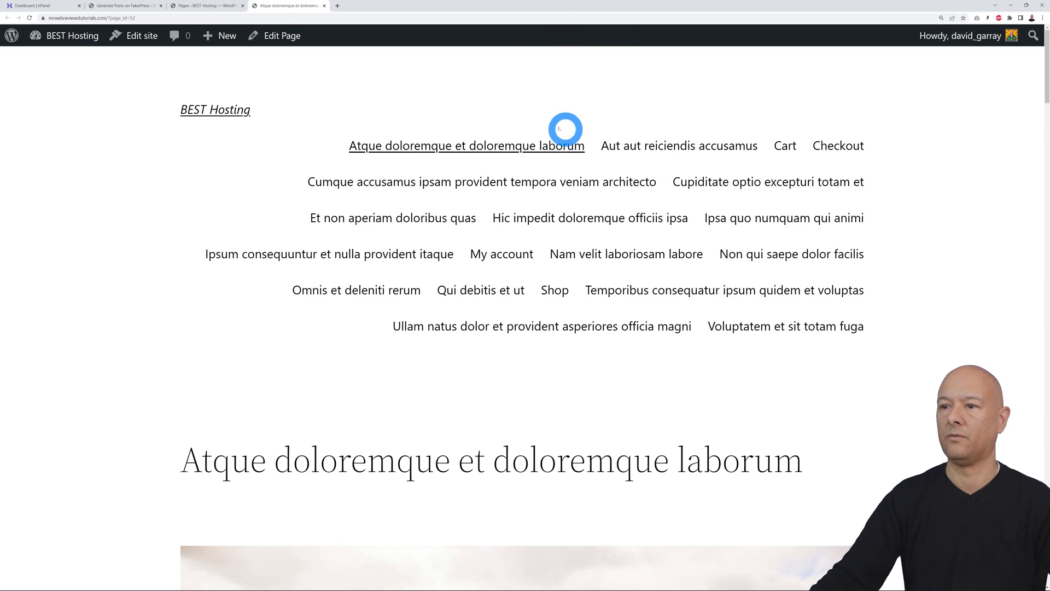
pyautogui.scroll(-3)
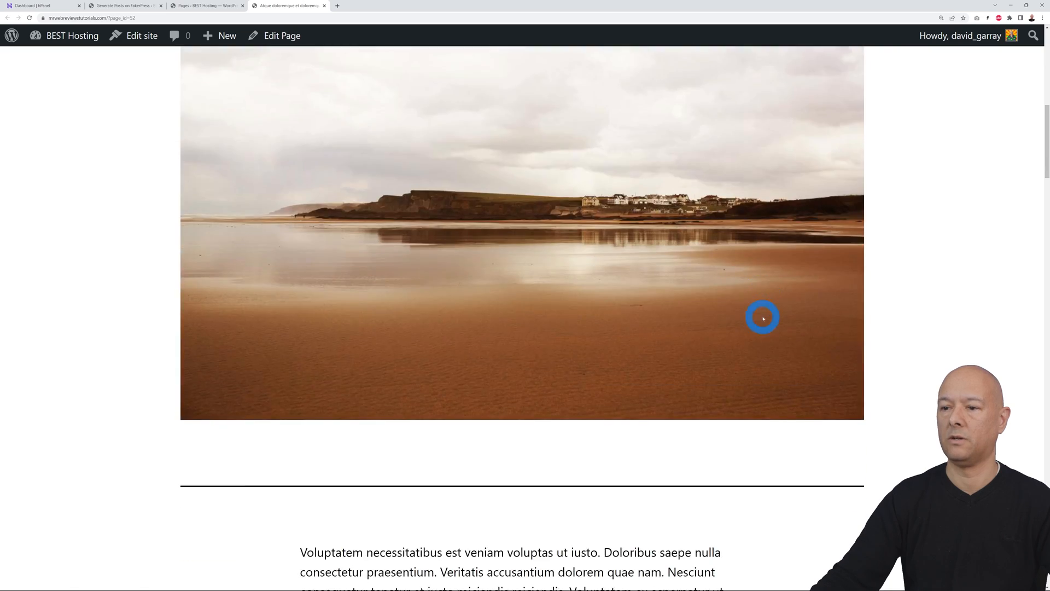
pyautogui.scroll(-3)
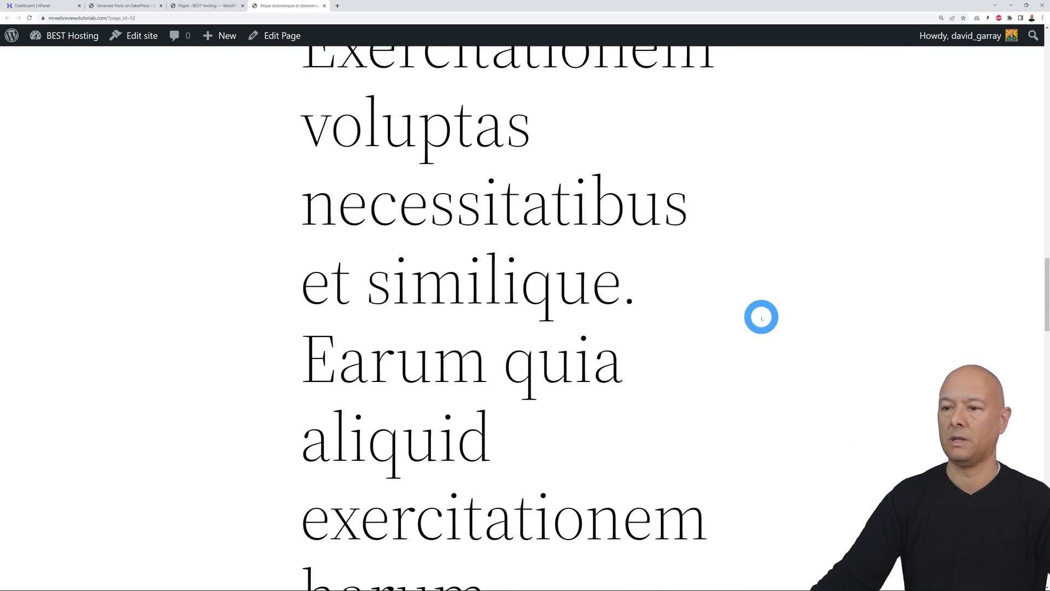
pyautogui.scroll(-3)
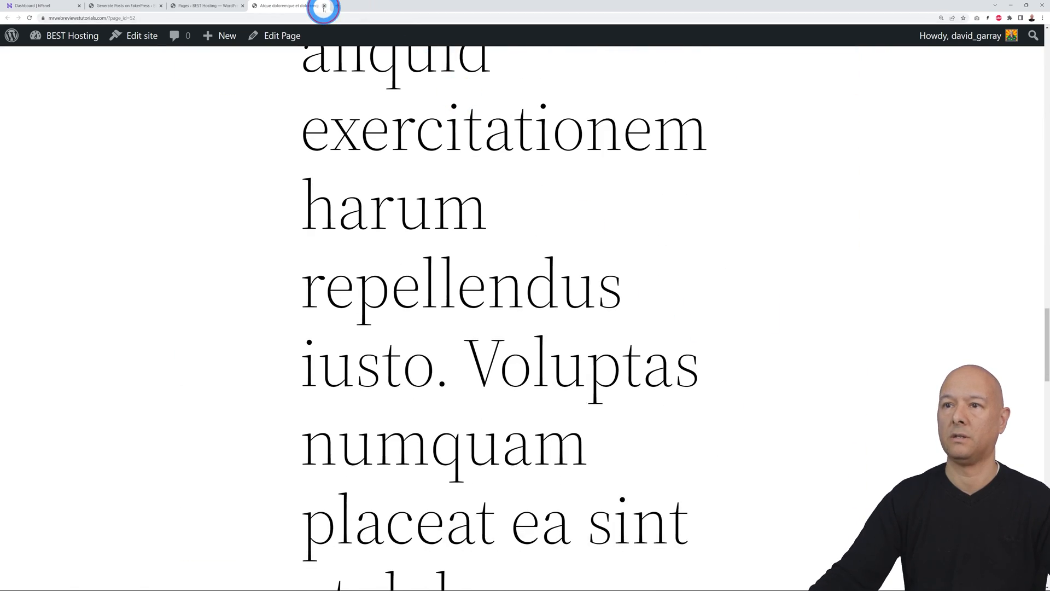
pyautogui.click(324, 7)
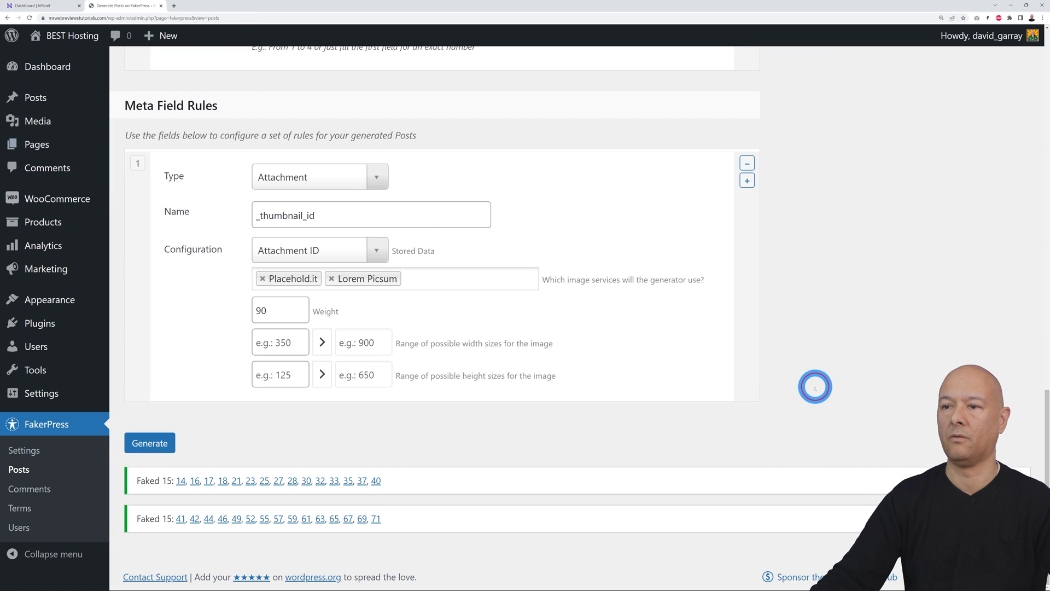
# Swap the post type from Pages to Products and generate 15 dummy WooCommerce products
pyautogui.scroll(3)
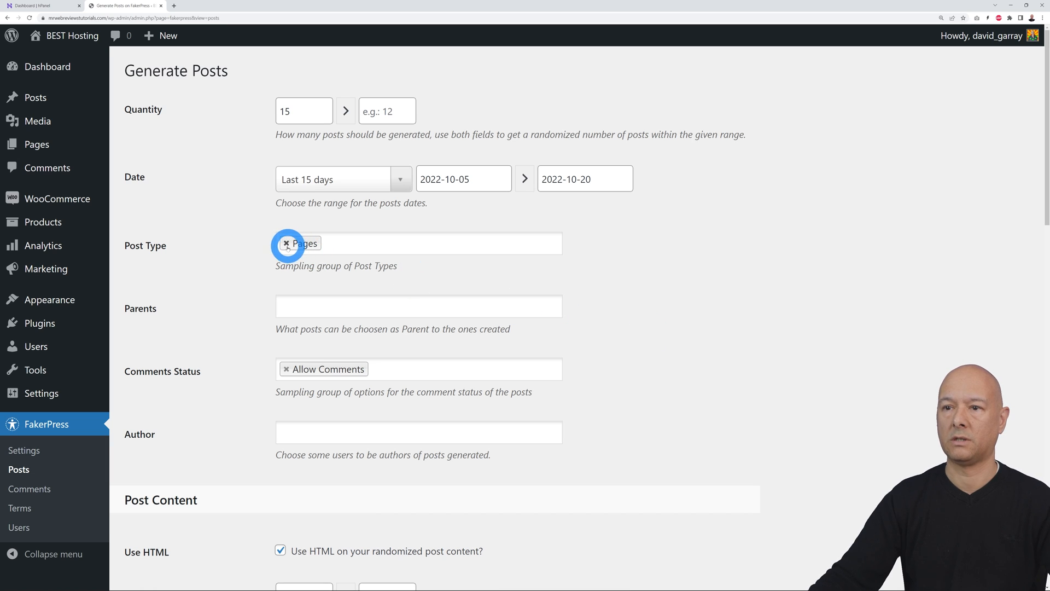
pyautogui.click(305, 243)
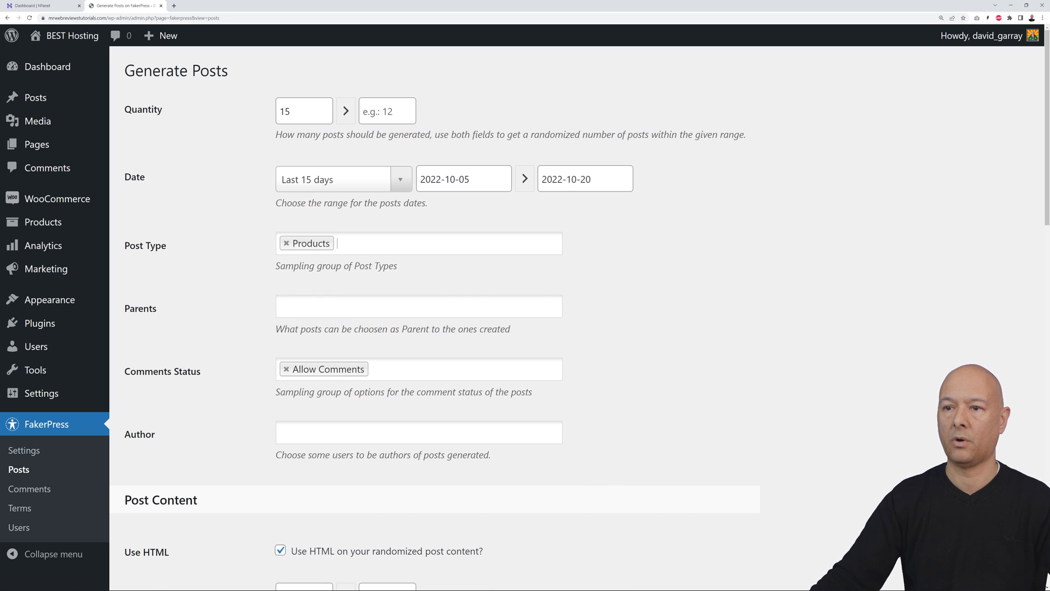
pyautogui.click(149, 443)
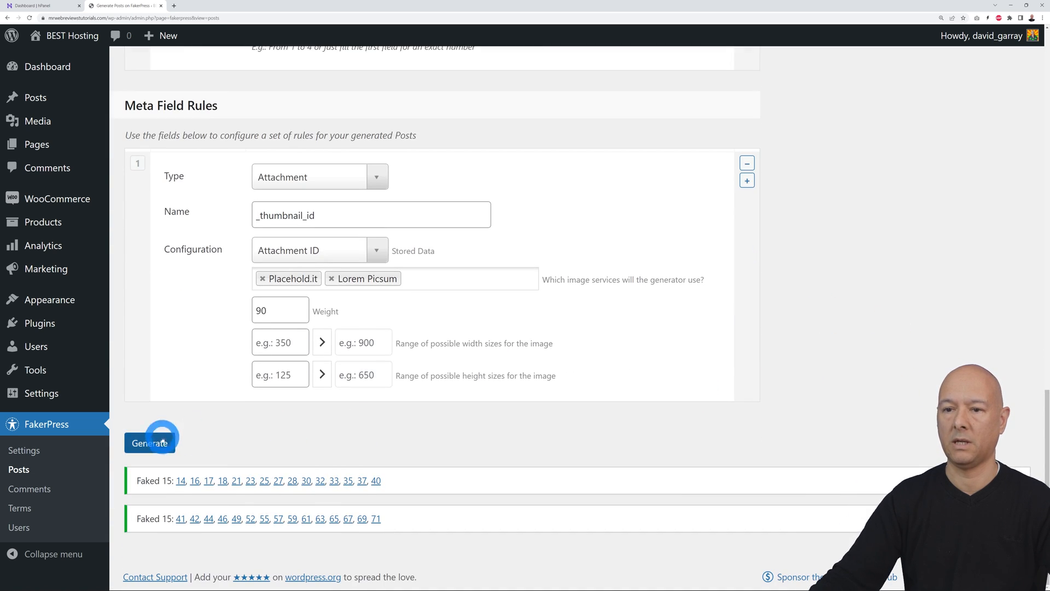
pyautogui.click(150, 443)
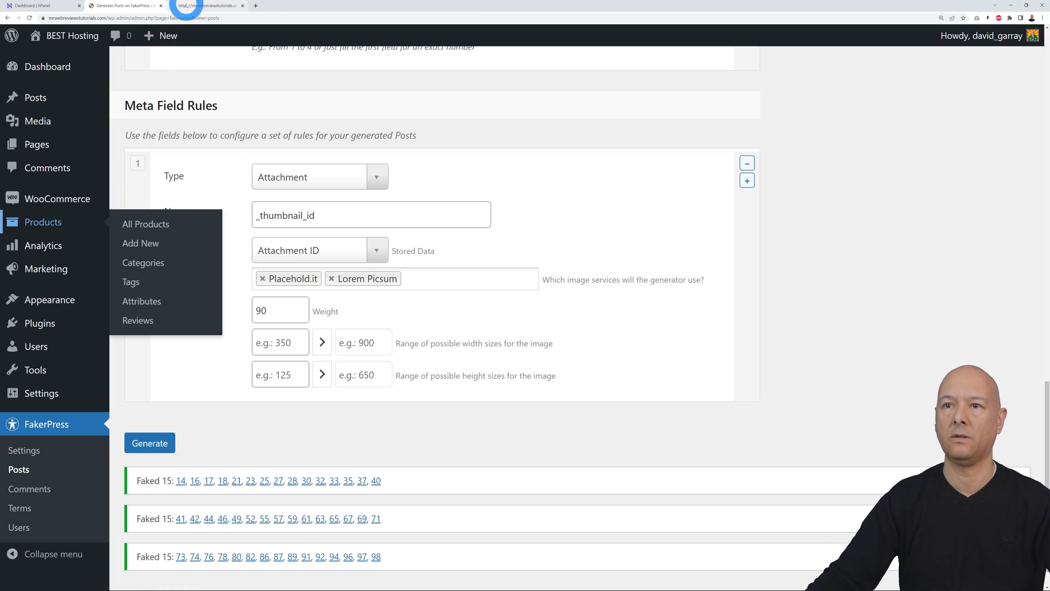
# From All Products, preview the 'Quae id autem non' product and review its shop page
pyautogui.click(146, 223)
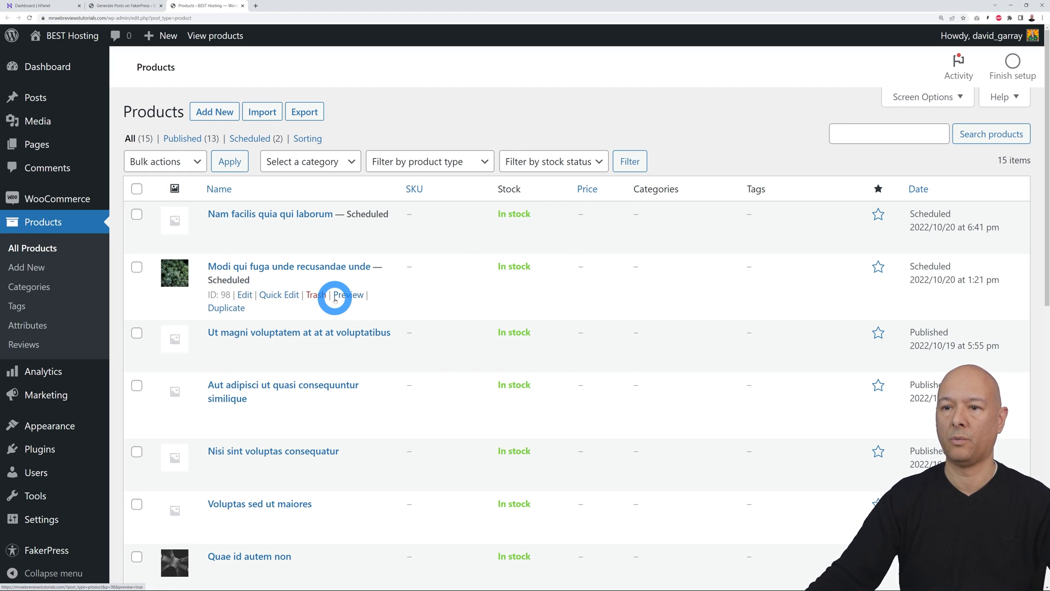
pyautogui.click(348, 294)
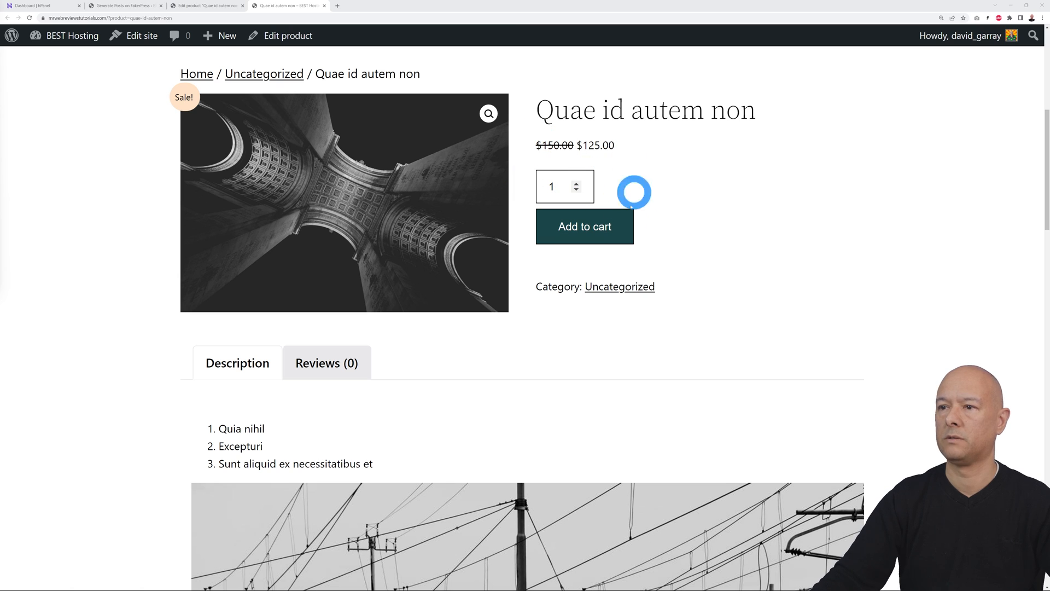
pyautogui.scroll(-3)
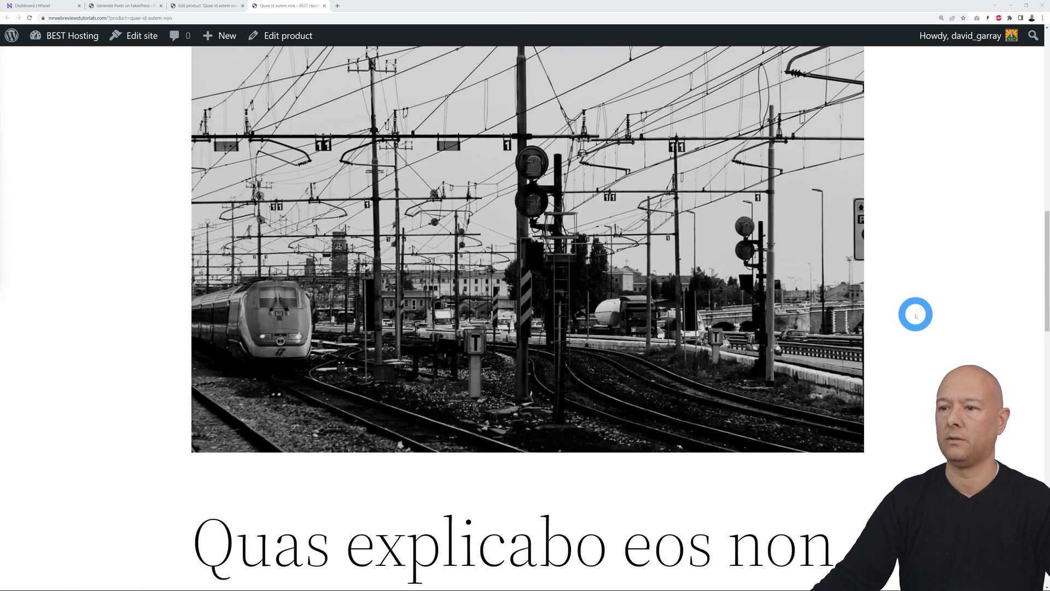
pyautogui.scroll(-3)
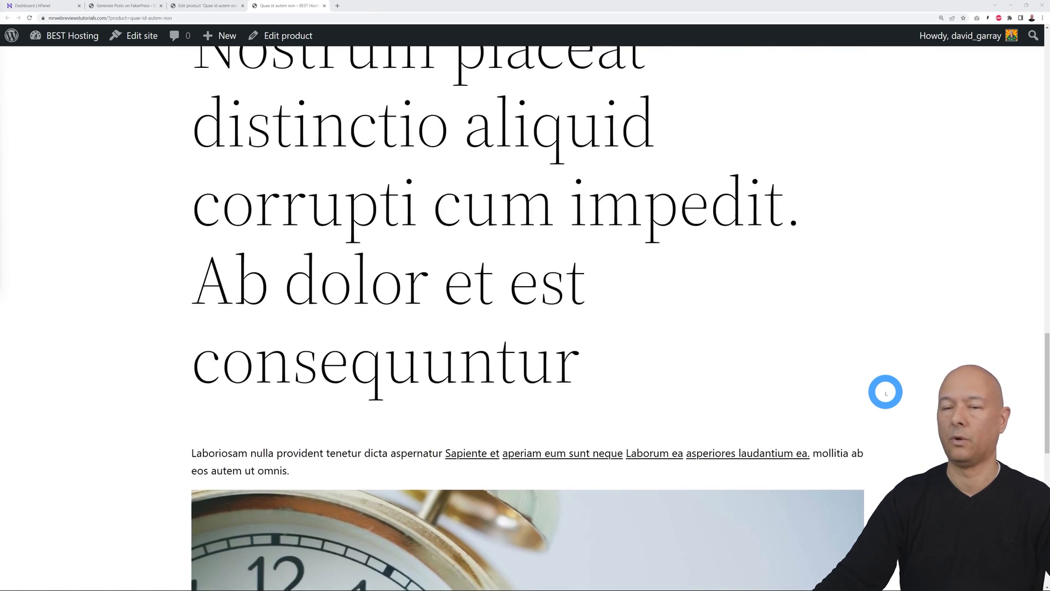
pyautogui.scroll(3)
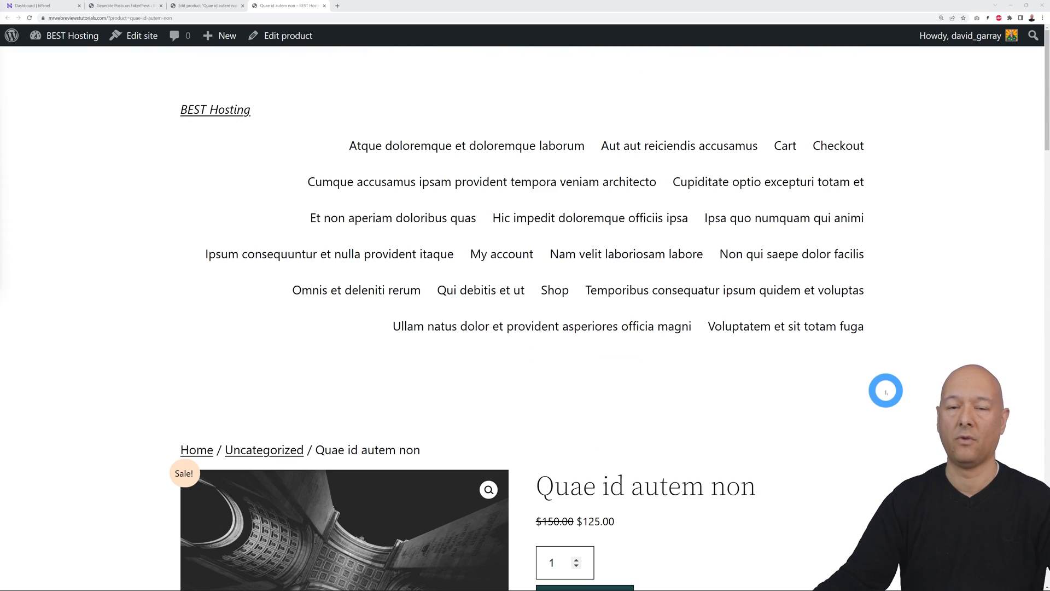